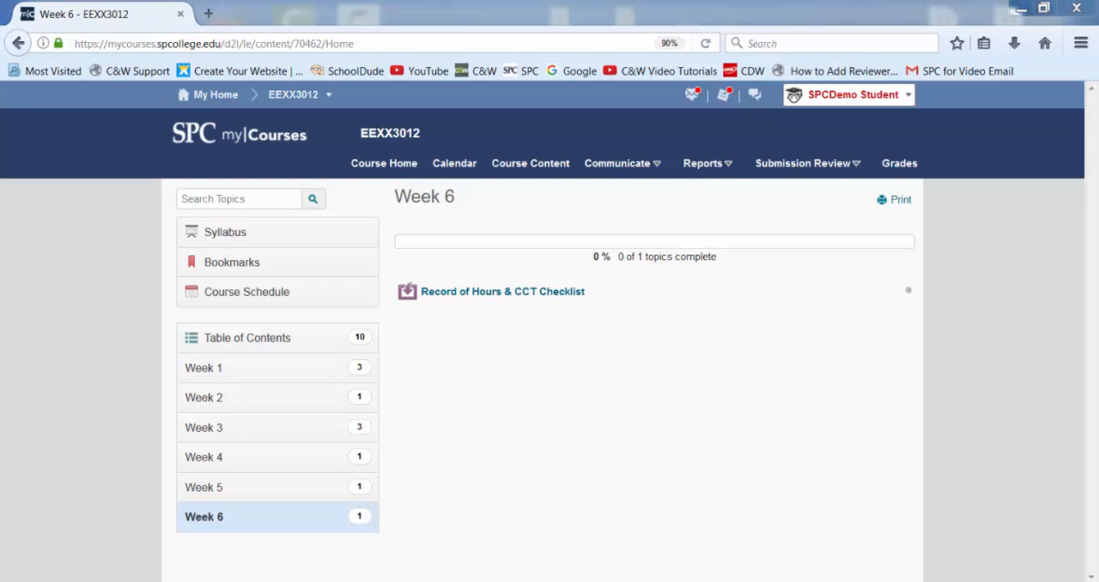
mouse_move(576, 426)
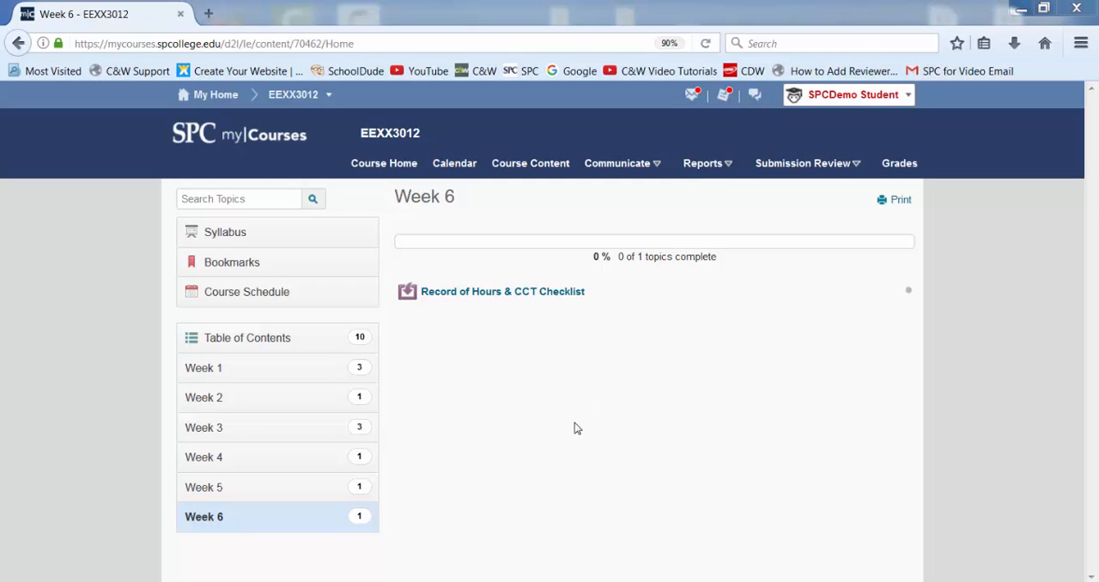
mouse_move(252, 153)
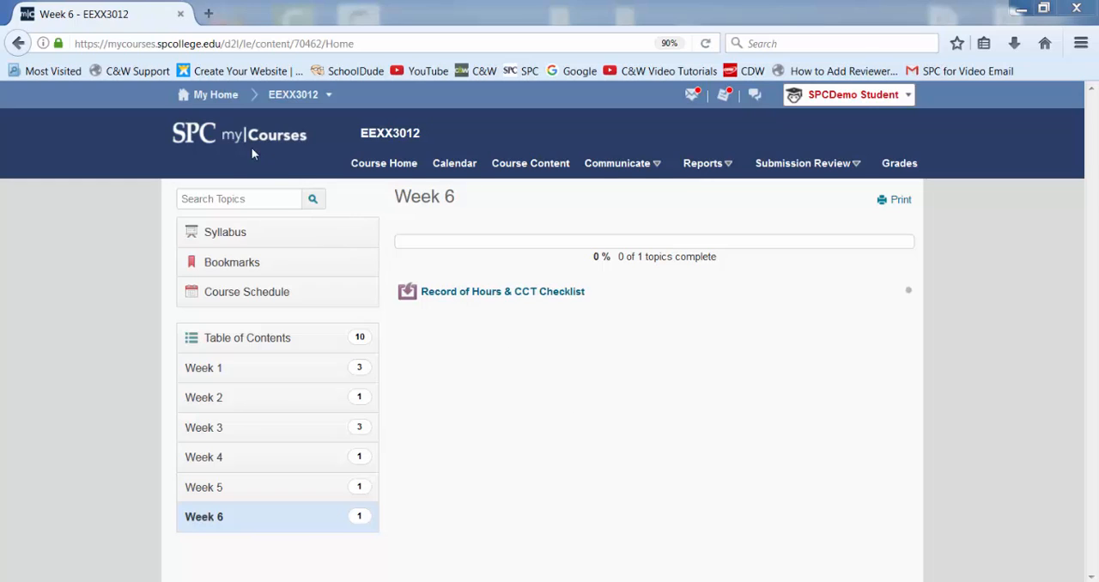
mouse_move(272, 148)
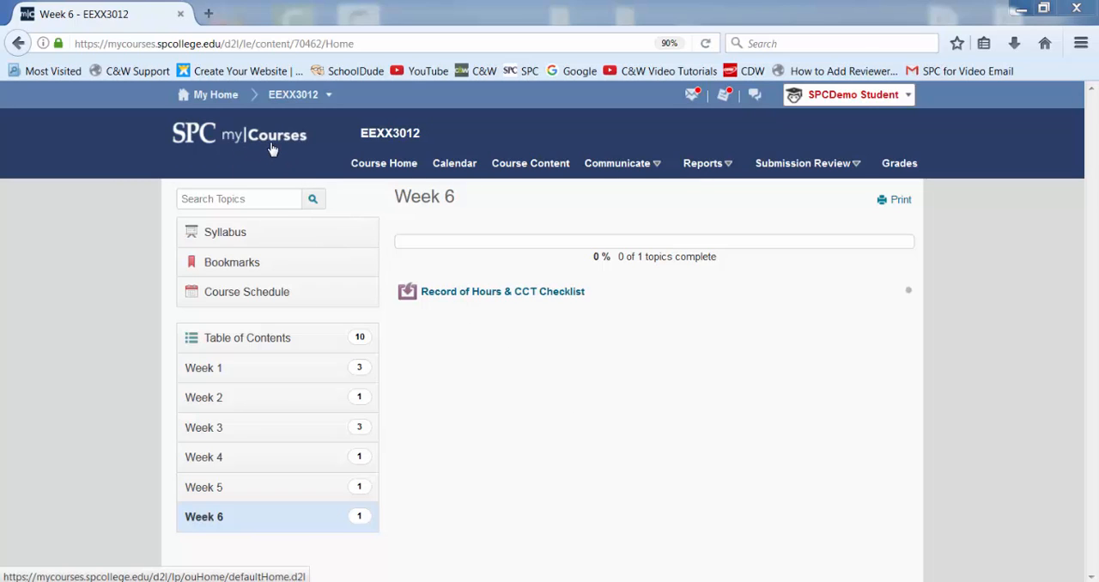
mouse_move(339, 144)
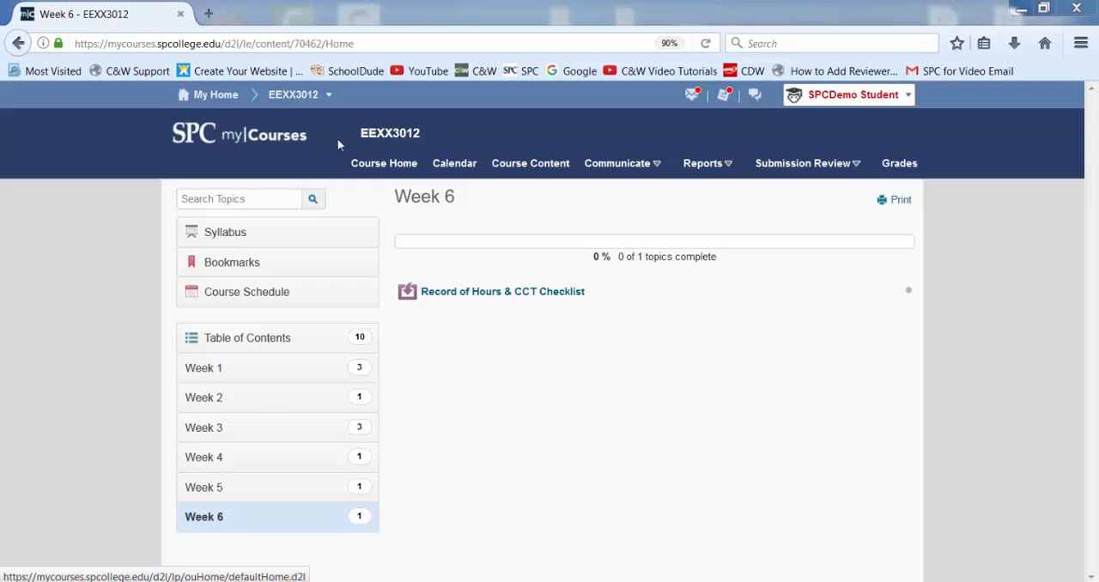
mouse_move(378, 146)
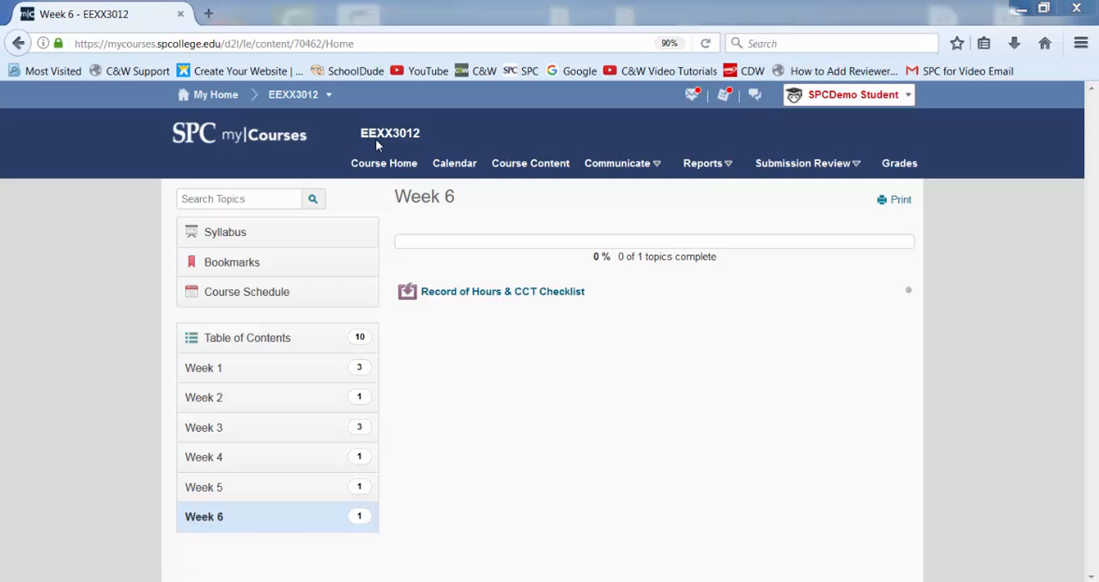
mouse_move(409, 146)
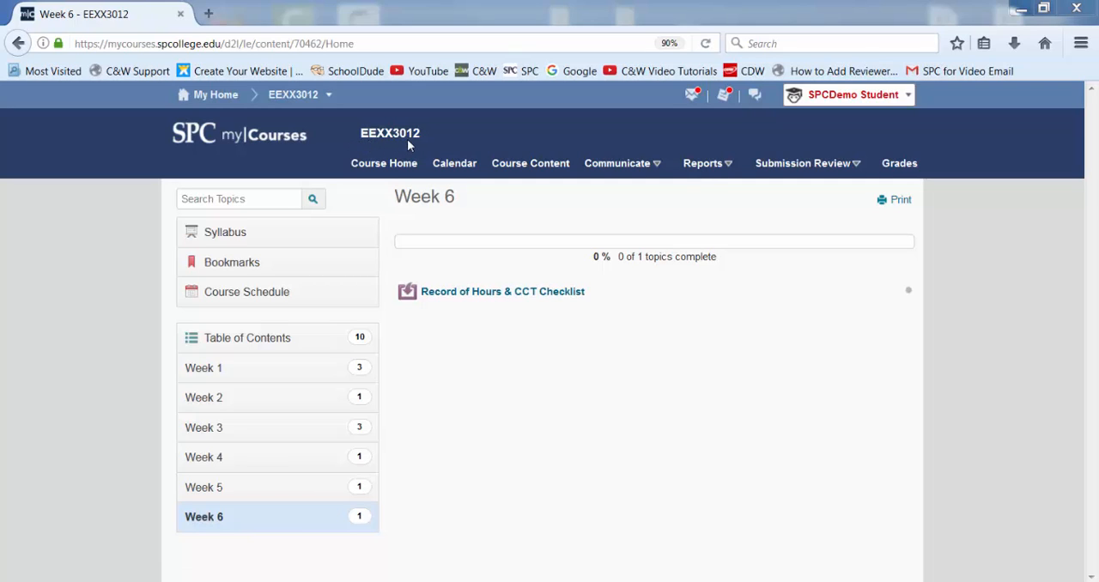
mouse_move(419, 145)
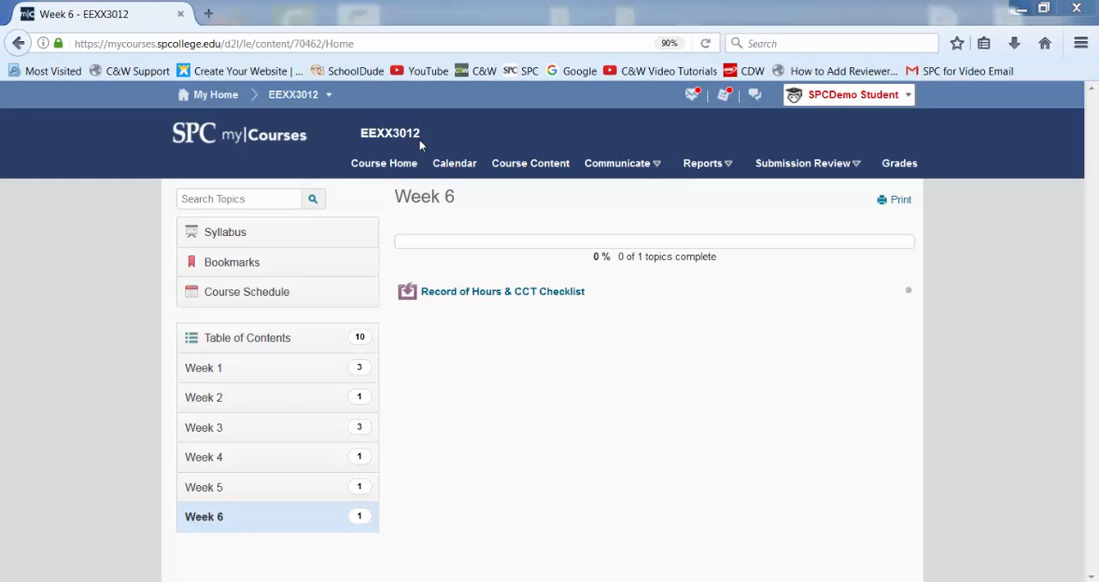
mouse_move(454, 303)
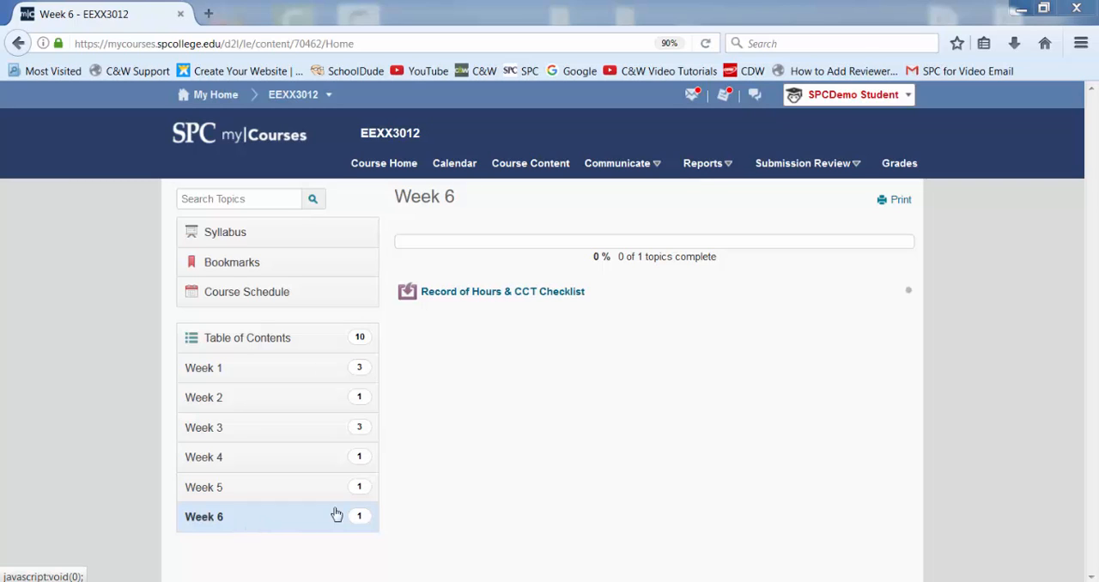
mouse_move(458, 305)
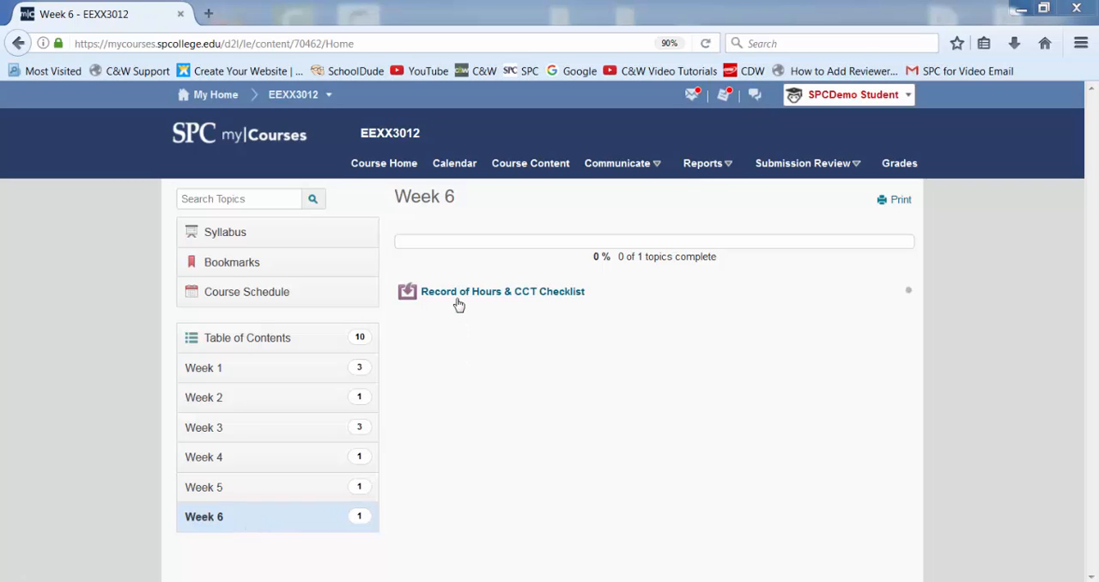
mouse_move(461, 302)
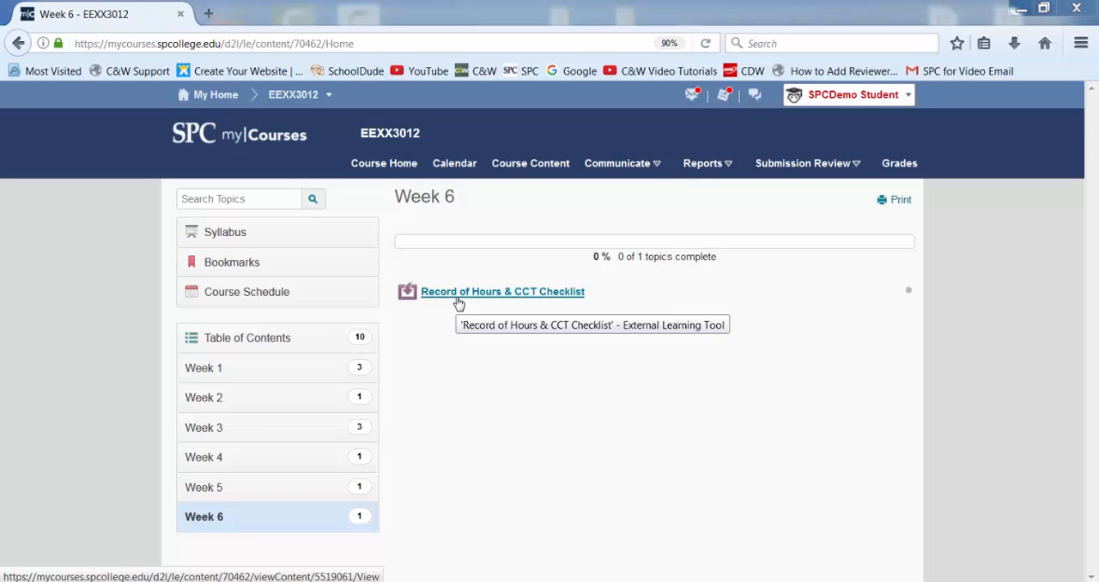
mouse_move(442, 302)
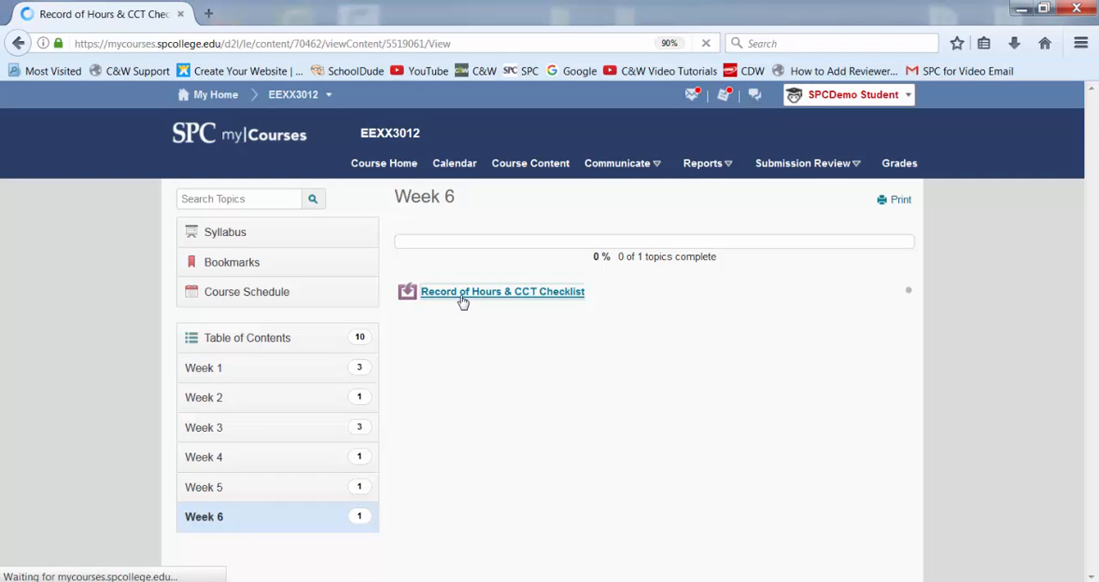
- Review the Record of Hours & CCT Checklist topic and its three-phase instructions
left_click(501, 291)
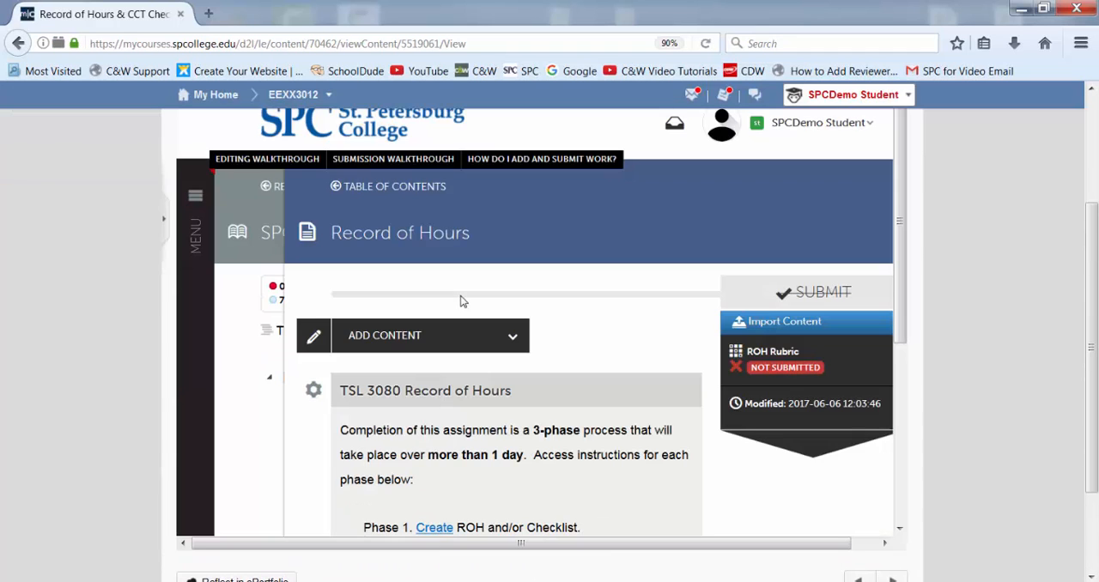
mouse_move(505, 478)
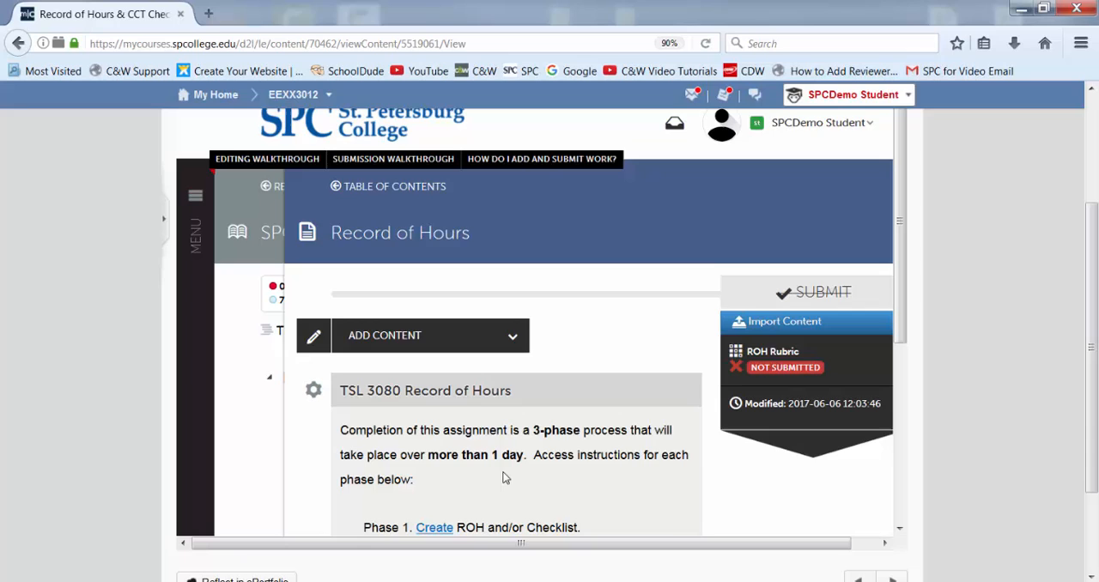
scroll("down", 3)
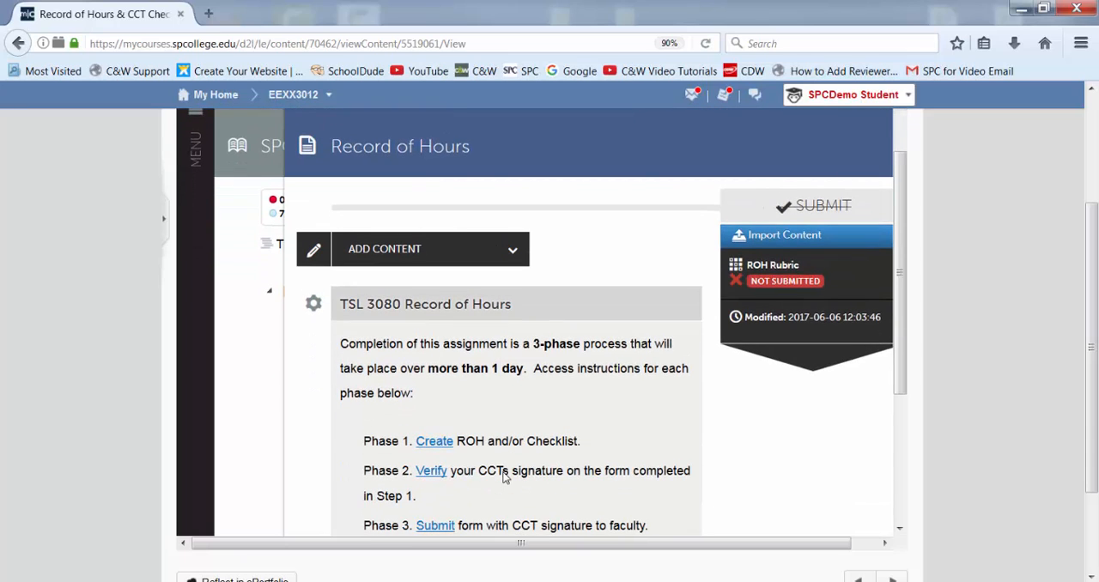
mouse_move(357, 318)
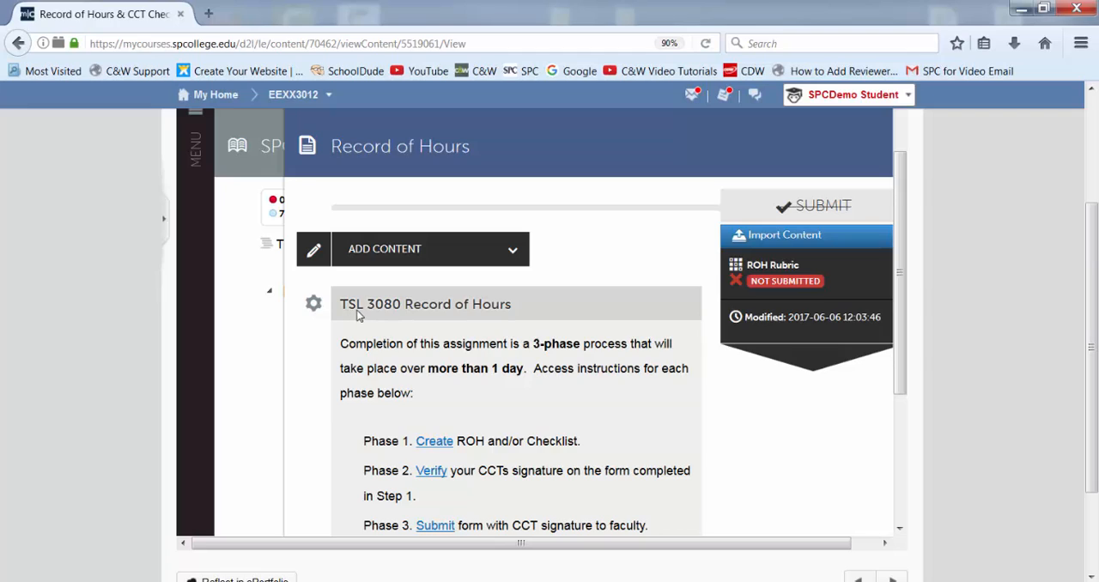
mouse_move(419, 316)
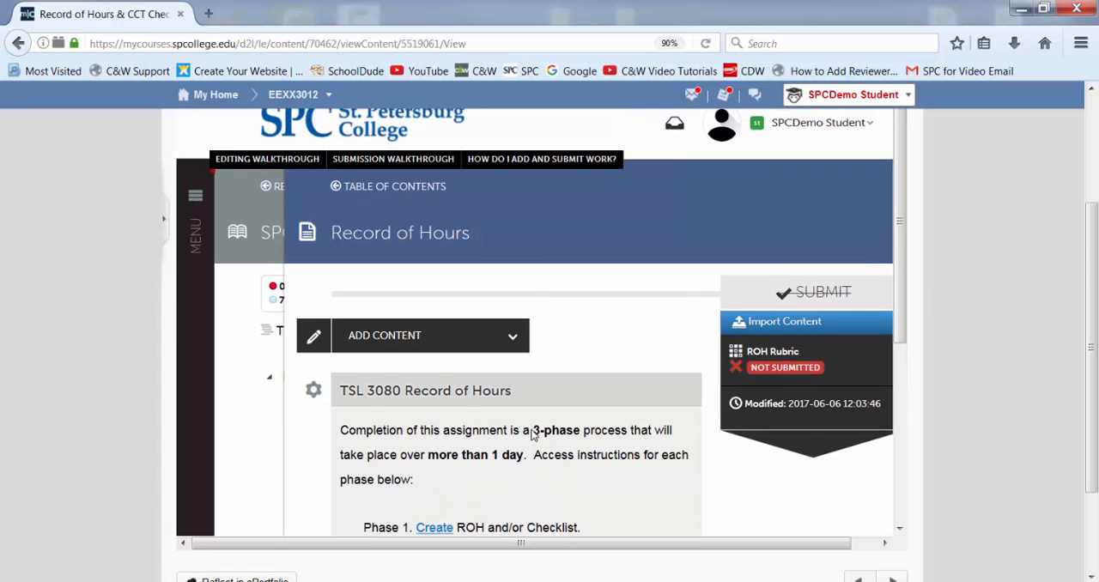
mouse_move(197, 244)
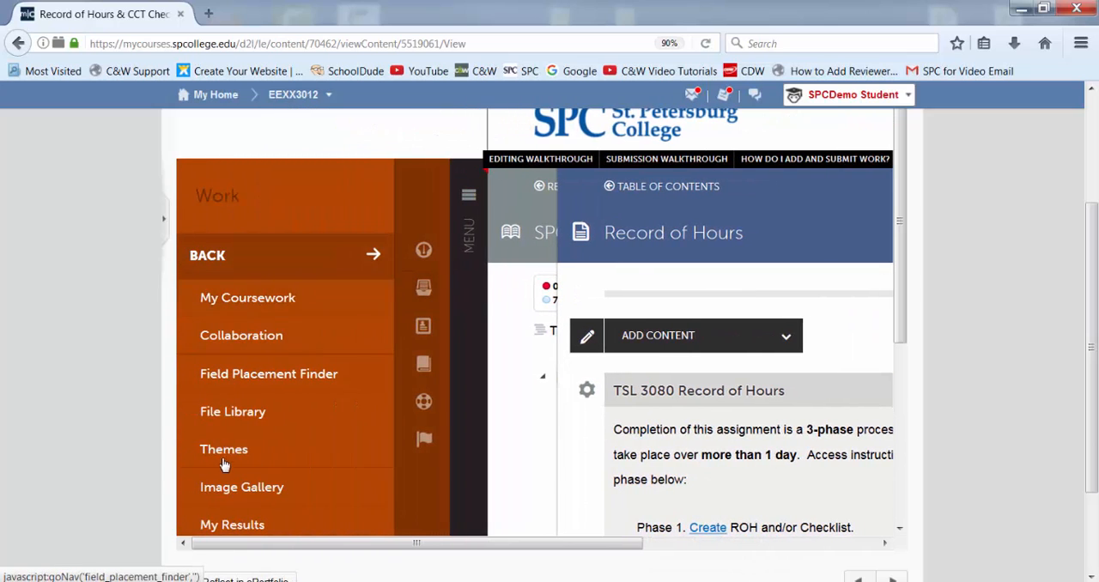
- Name the new journal from the suggestion, trimming the trailing number, on the Journals page
scroll("down", 3)
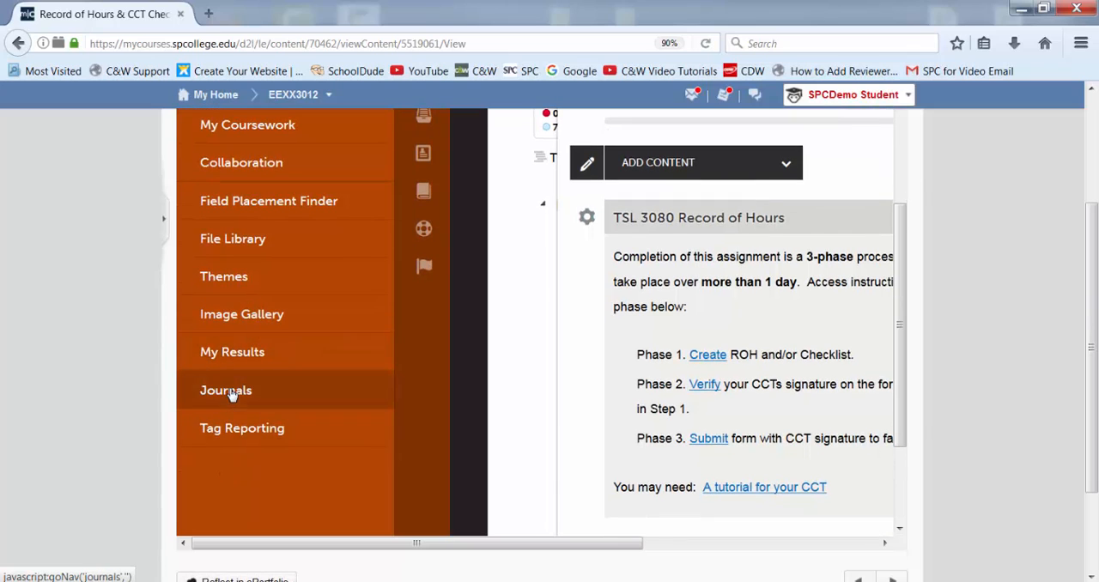
left_click(227, 389)
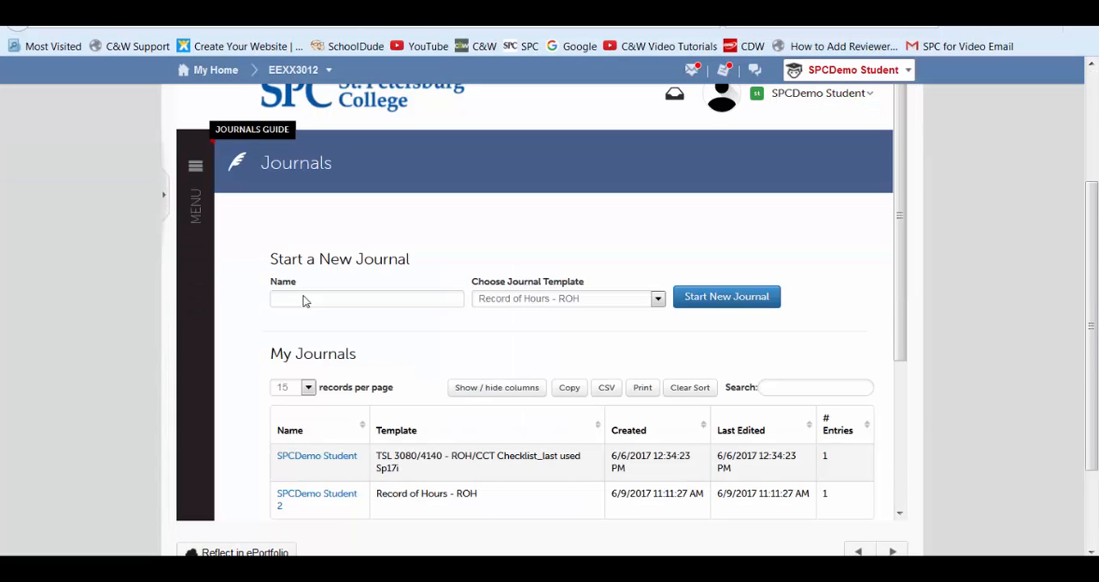
left_click(367, 298)
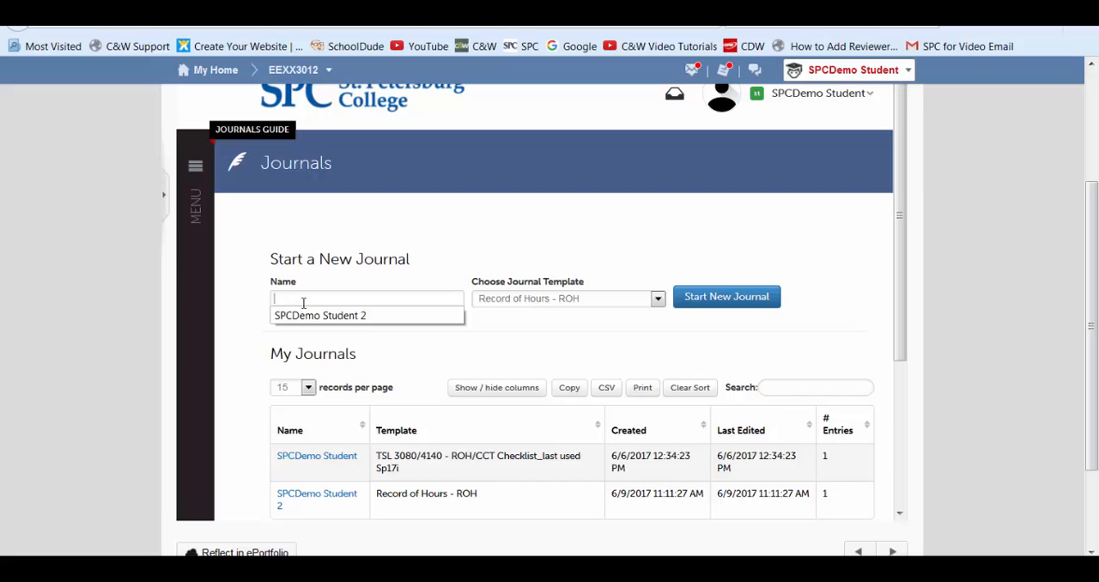
left_click(321, 316)
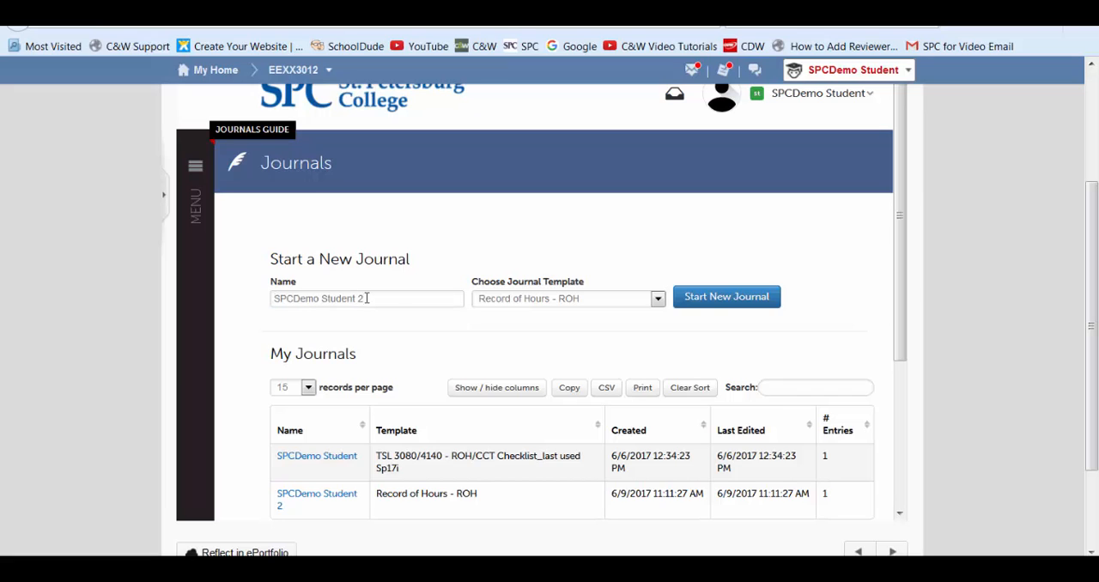
left_click(368, 299)
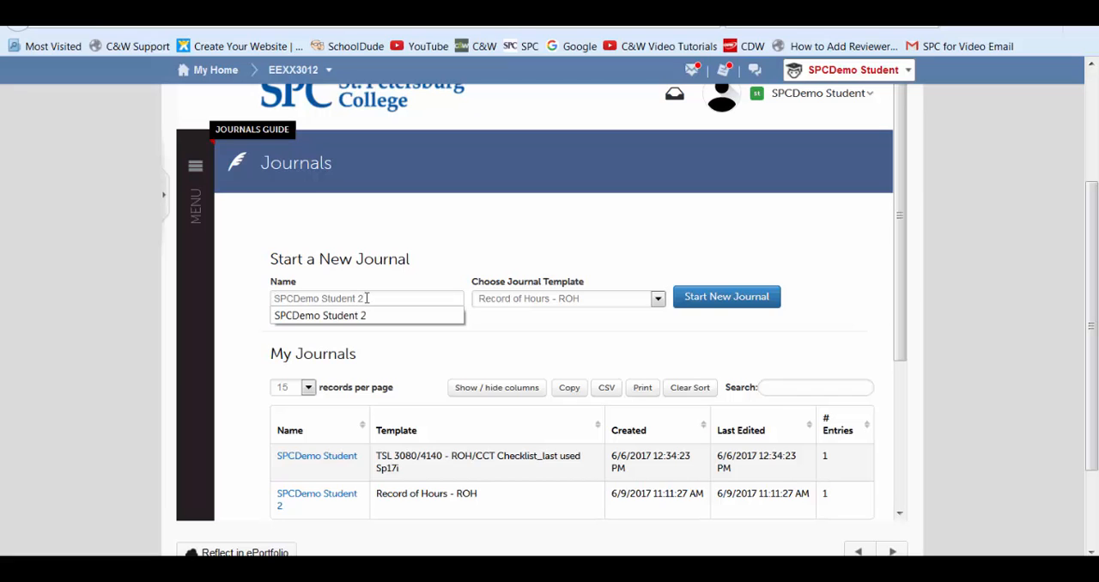
key("Backspace")
type("3")
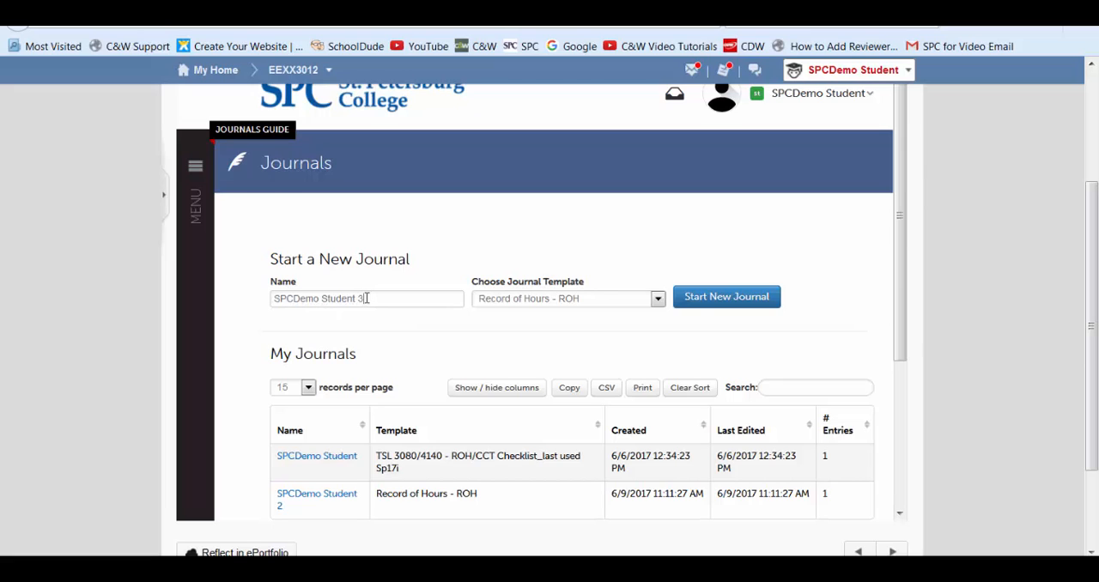
mouse_move(323, 467)
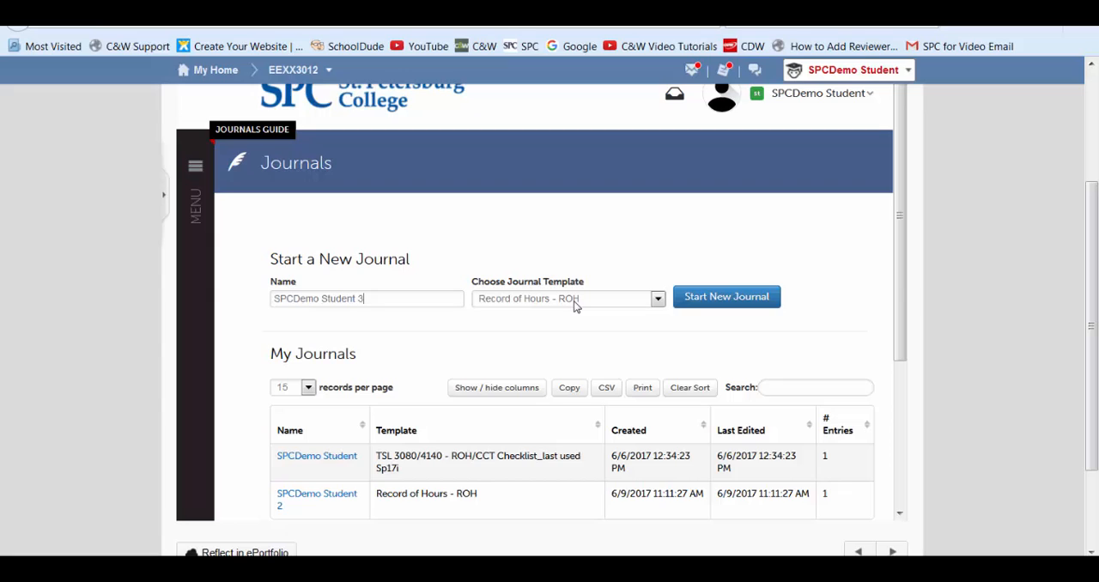
mouse_move(512, 307)
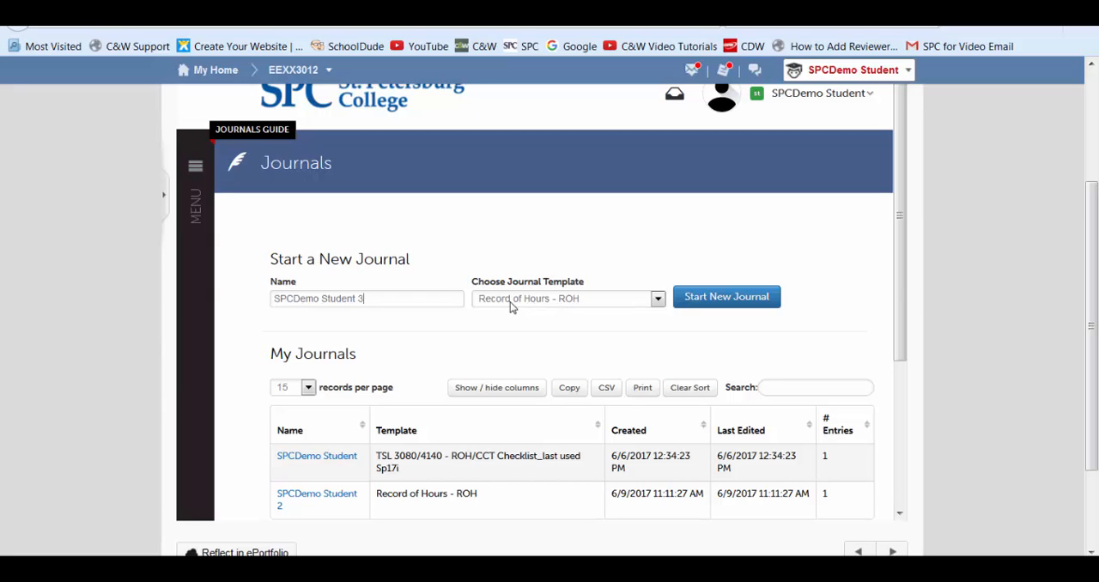
mouse_move(516, 306)
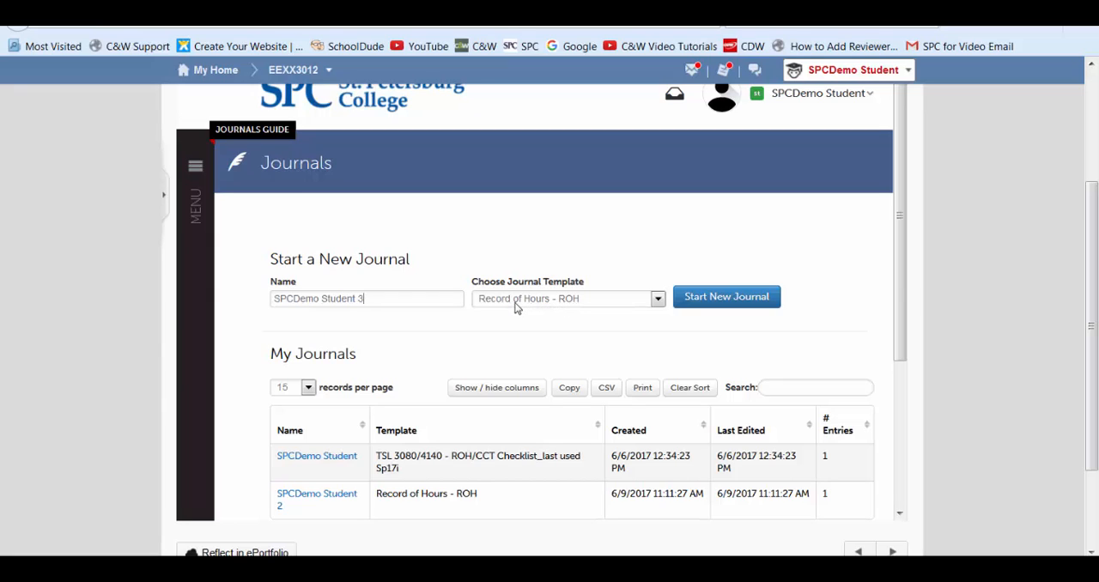
left_click(656, 299)
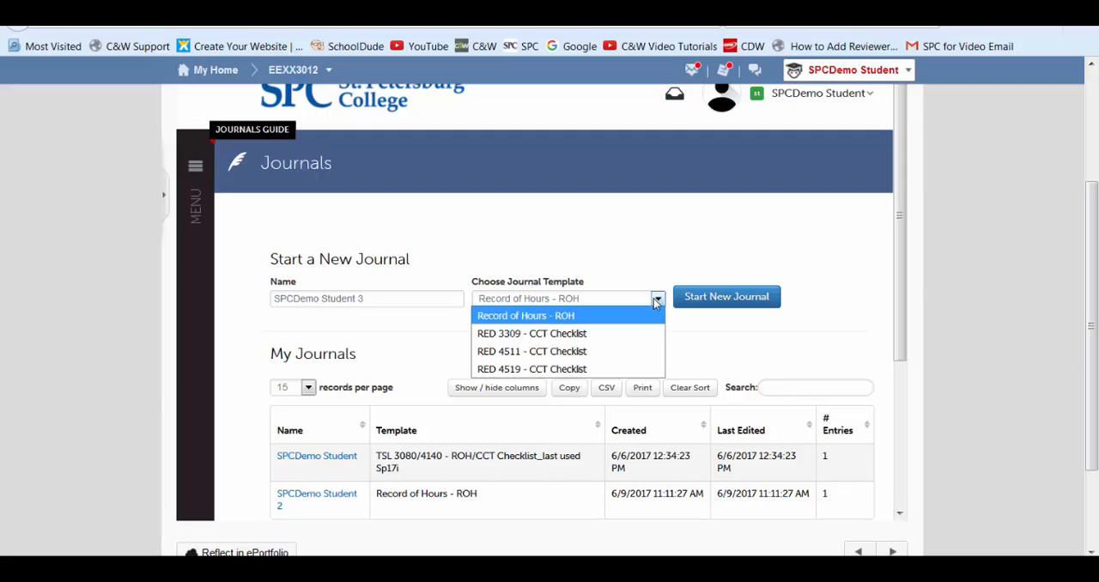
mouse_move(615, 333)
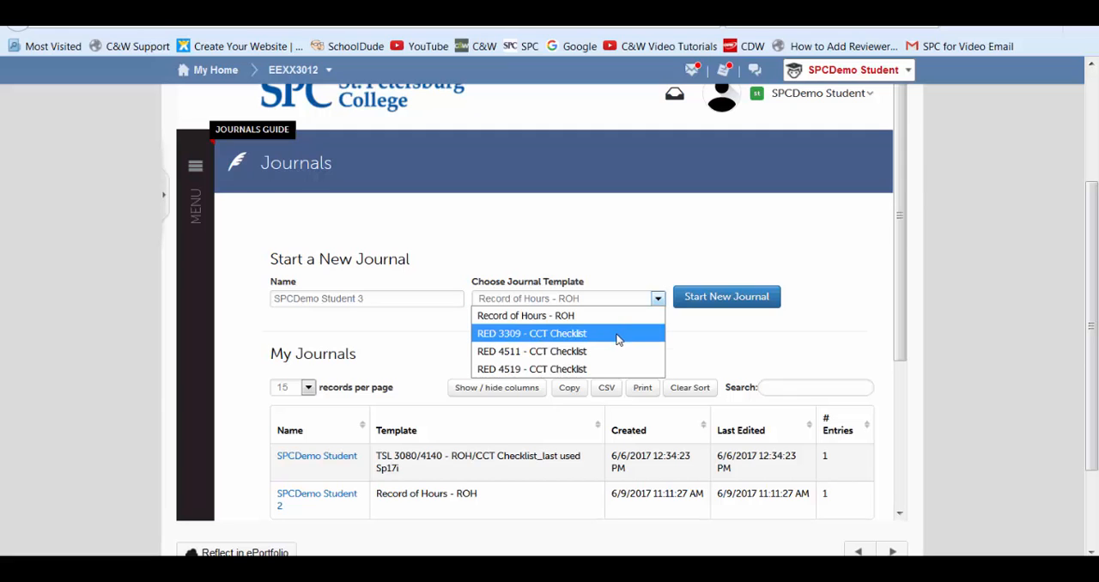
mouse_move(615, 369)
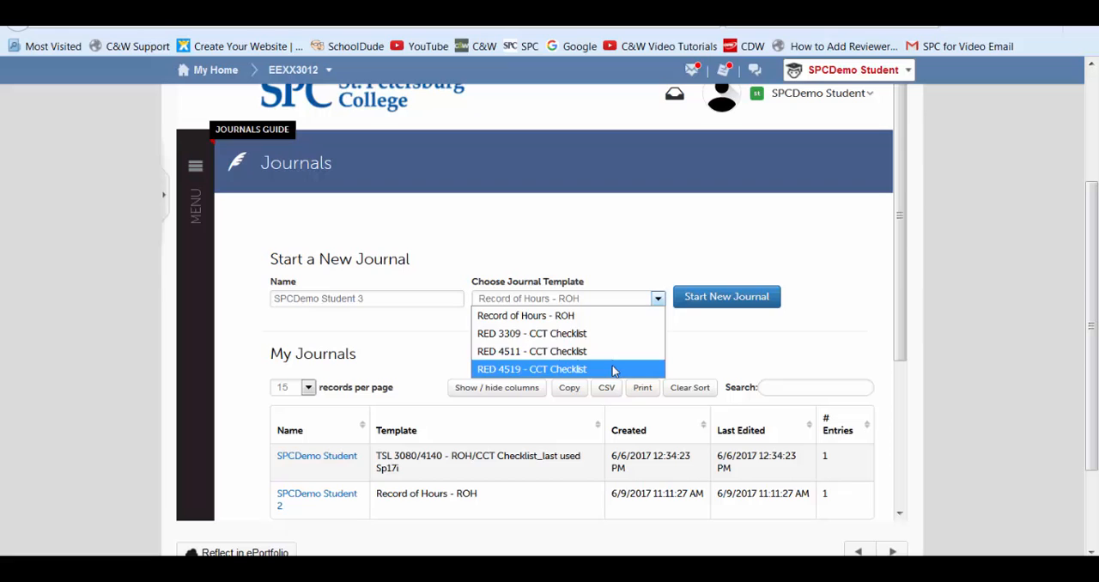
mouse_move(611, 367)
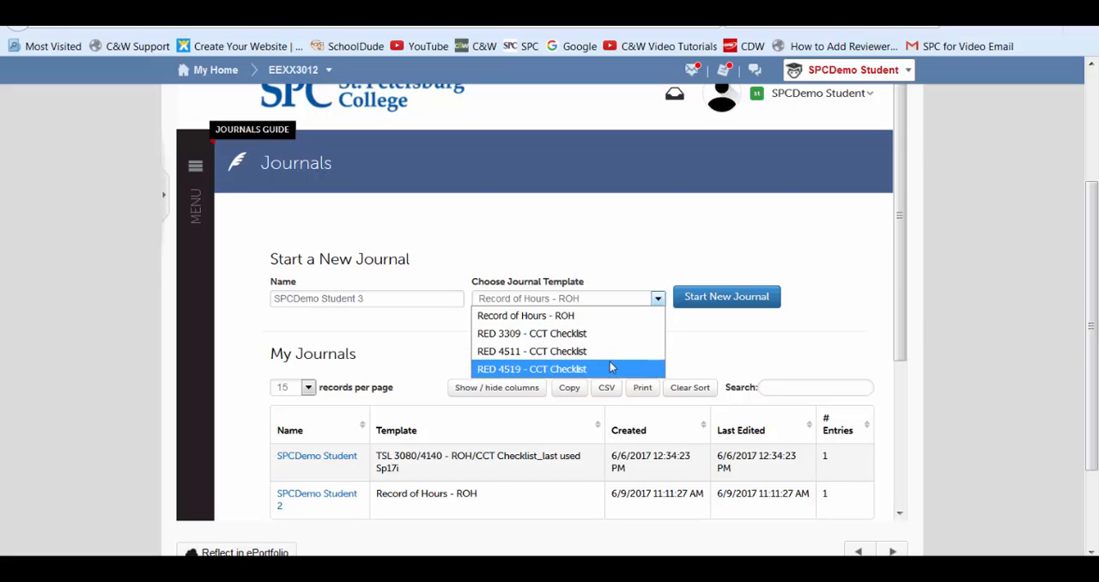
mouse_move(604, 315)
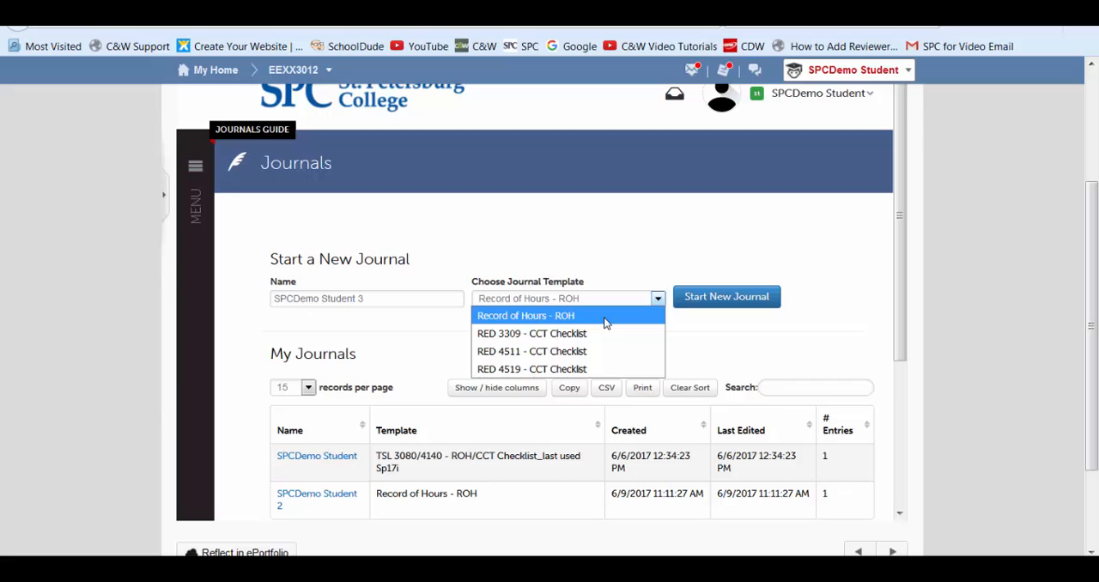
left_click(525, 315)
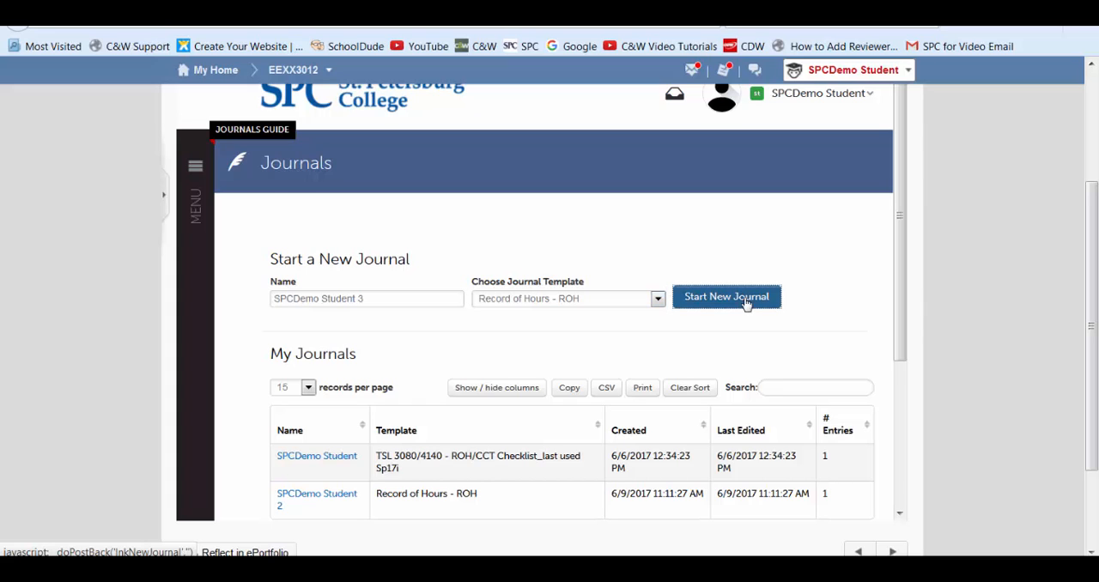
- Create the SPCDemo Student 3 journal and start a blank Record of Hours - ROH entry
left_click(728, 296)
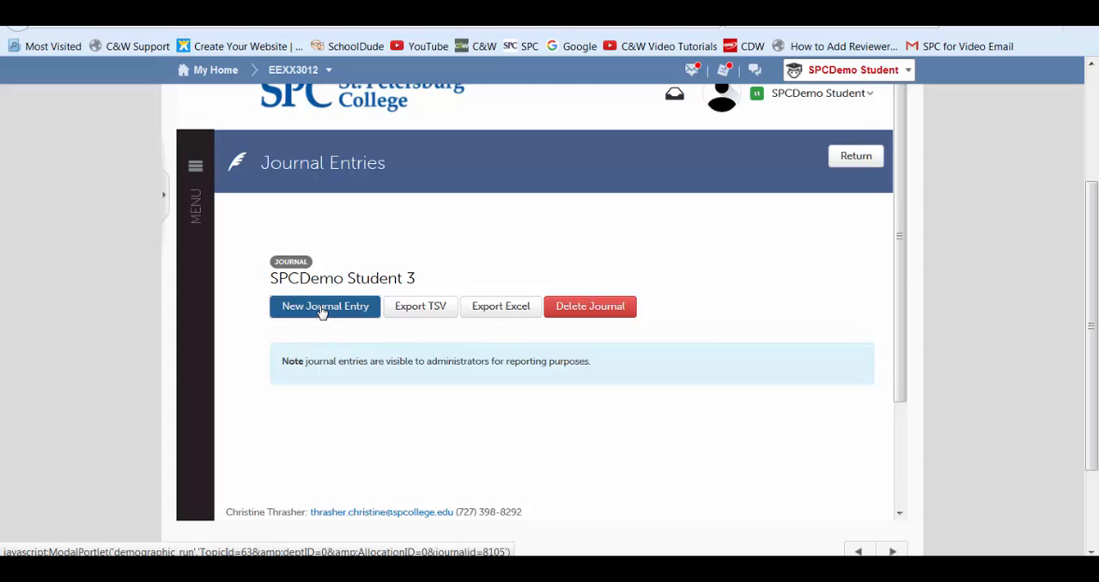
left_click(323, 306)
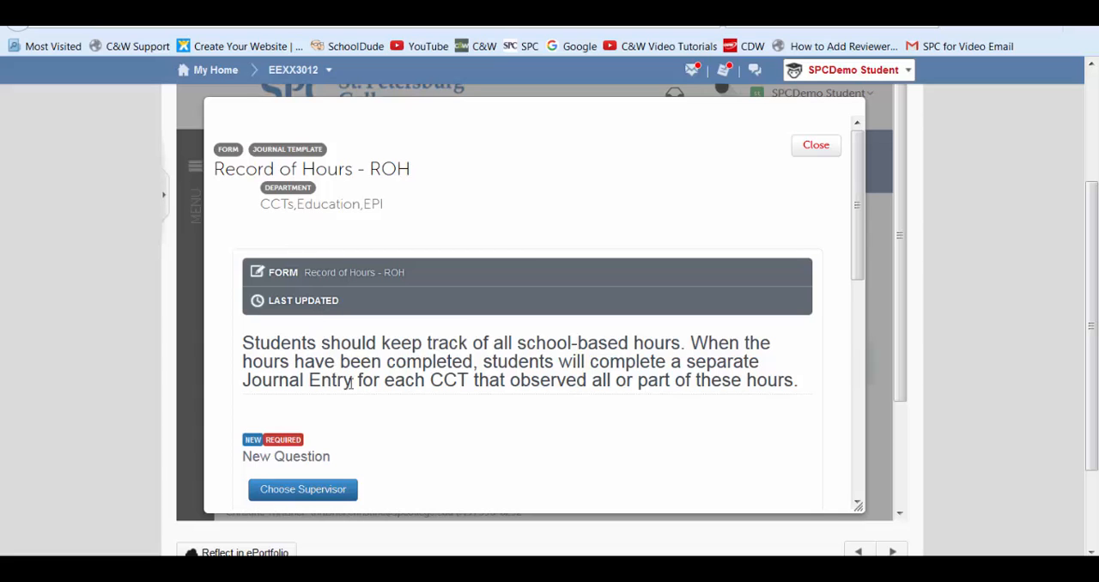
scroll("down", 3)
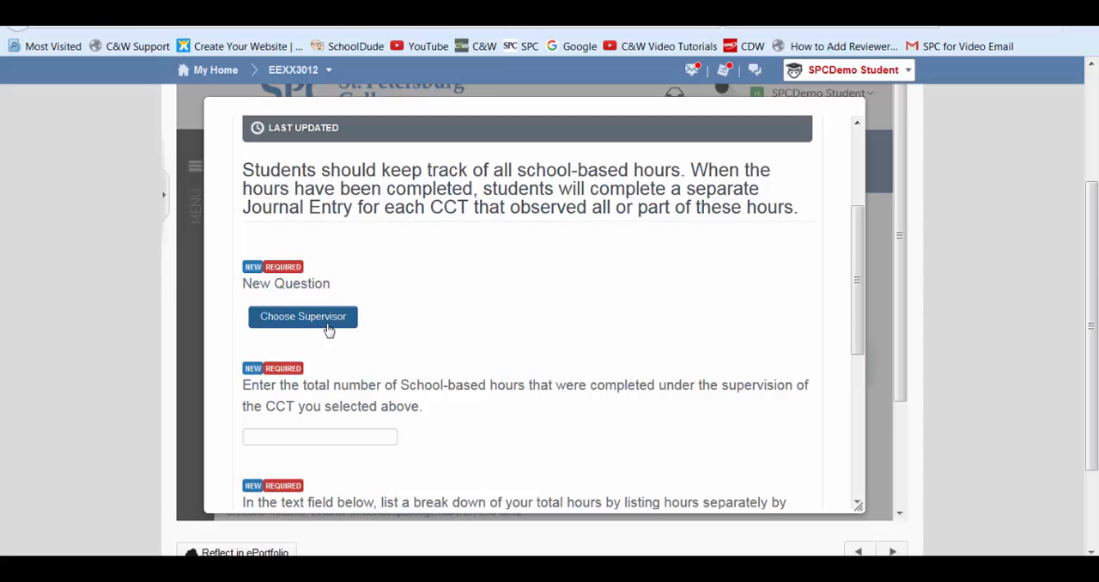
mouse_move(337, 319)
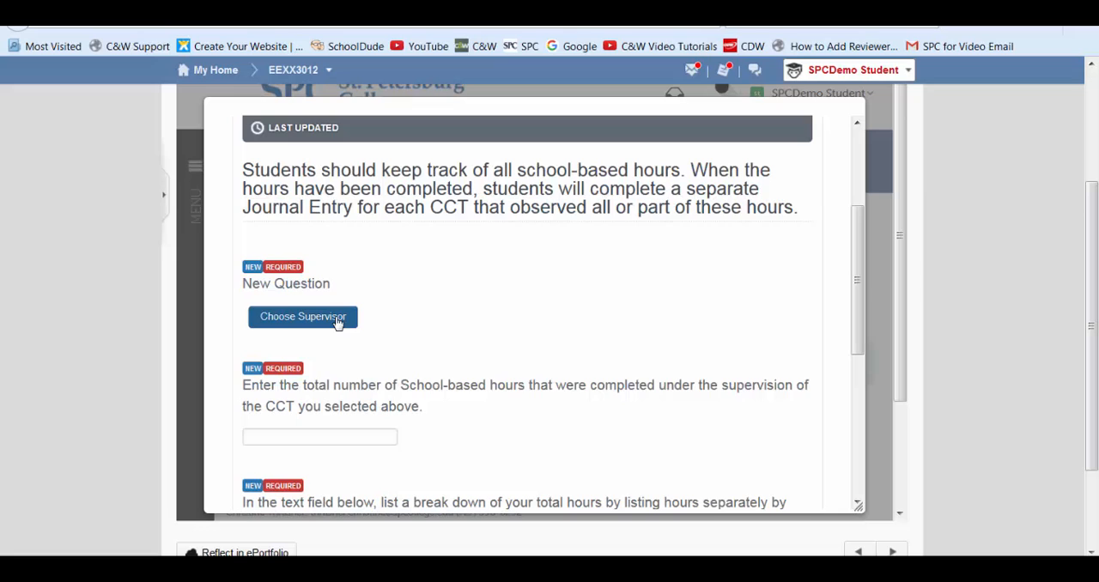
left_click(302, 316)
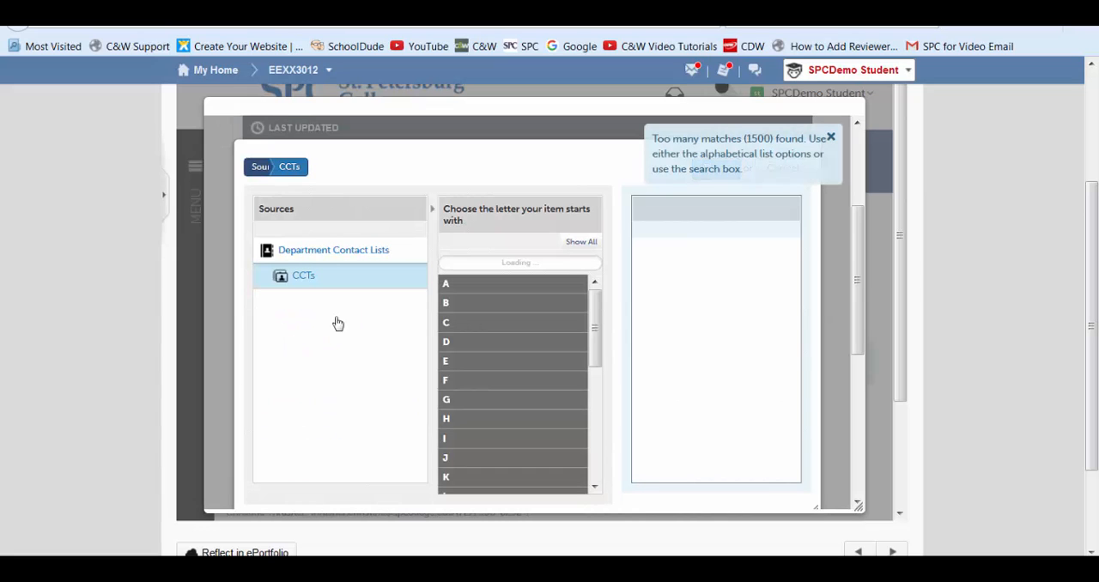
left_click(302, 274)
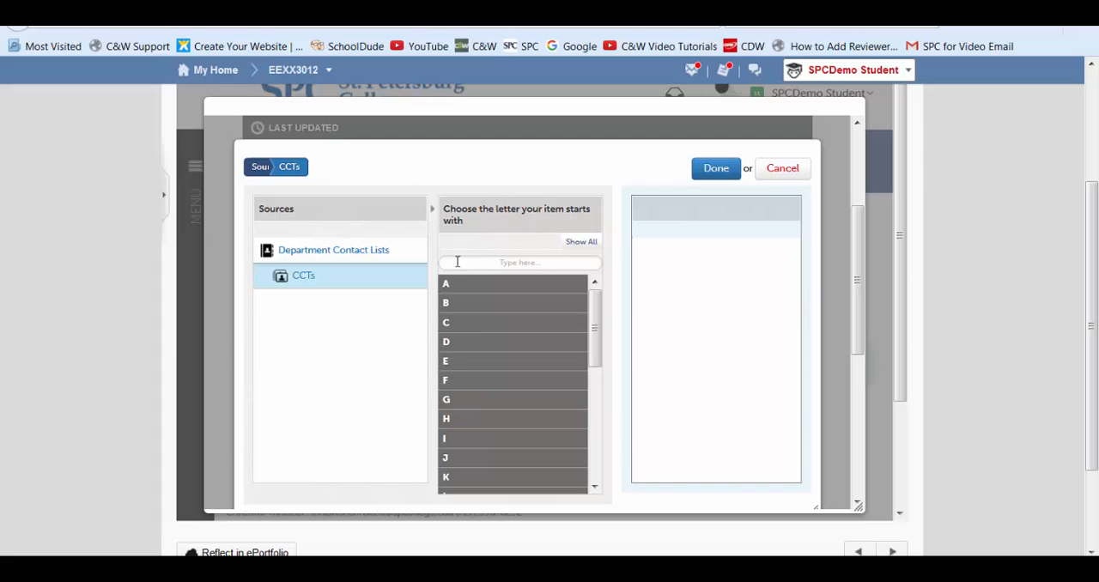
type("thrasher, Ina")
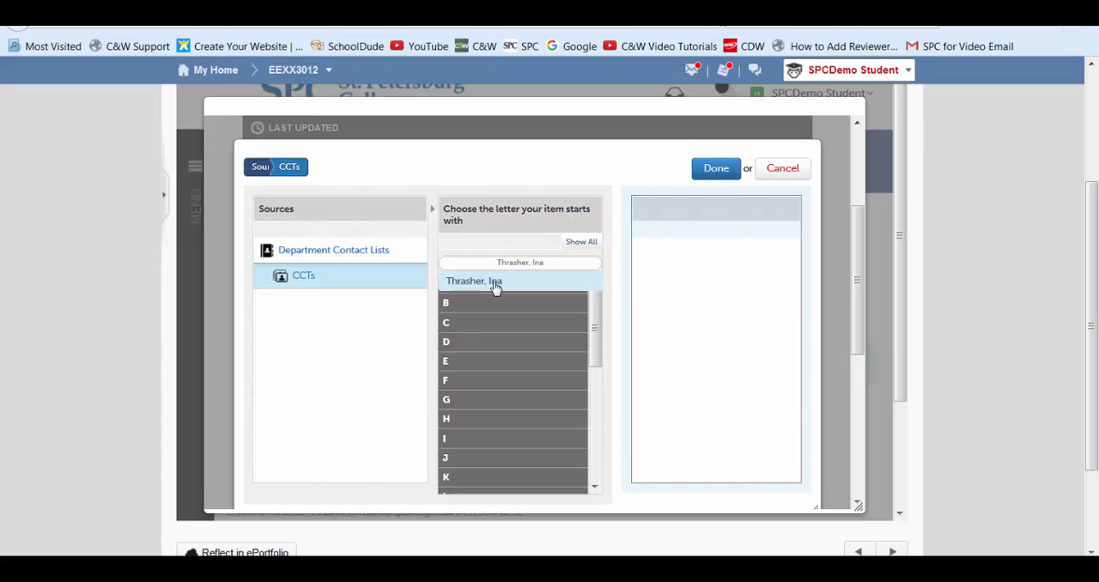
left_click(474, 282)
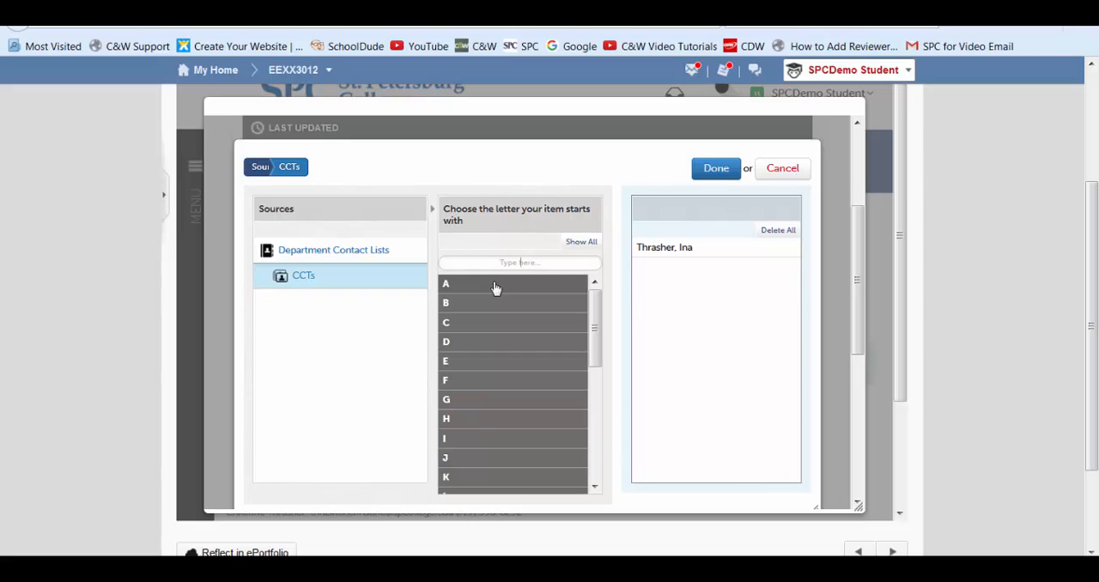
mouse_move(745, 291)
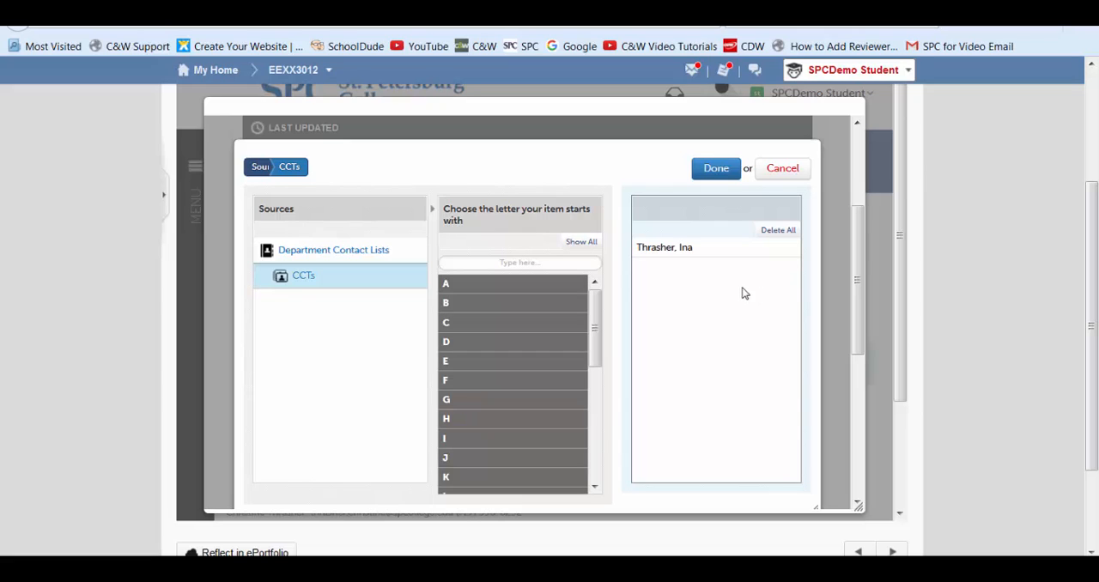
mouse_move(663, 259)
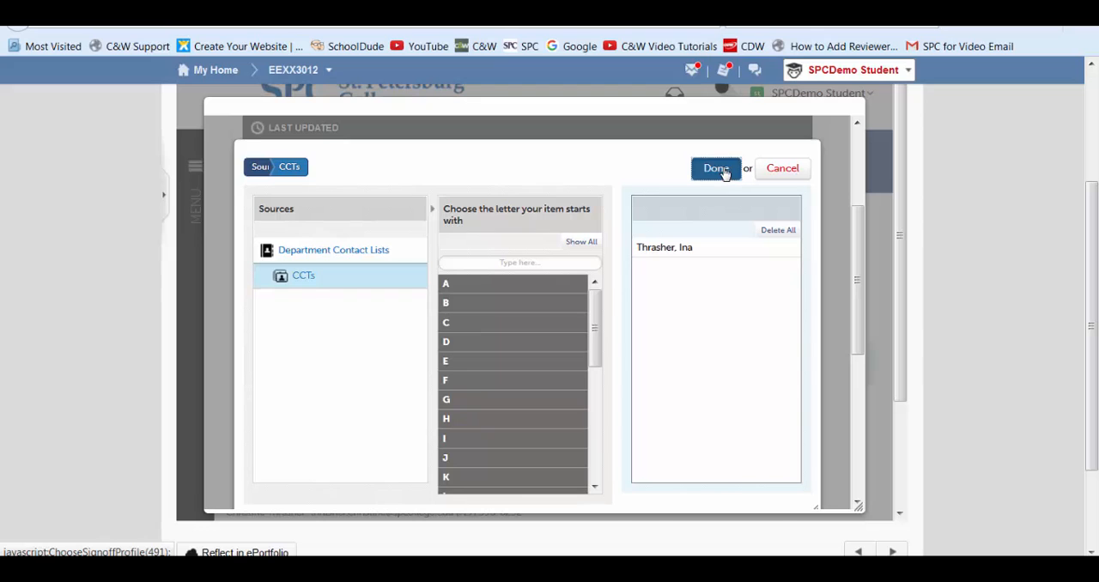
left_click(714, 168)
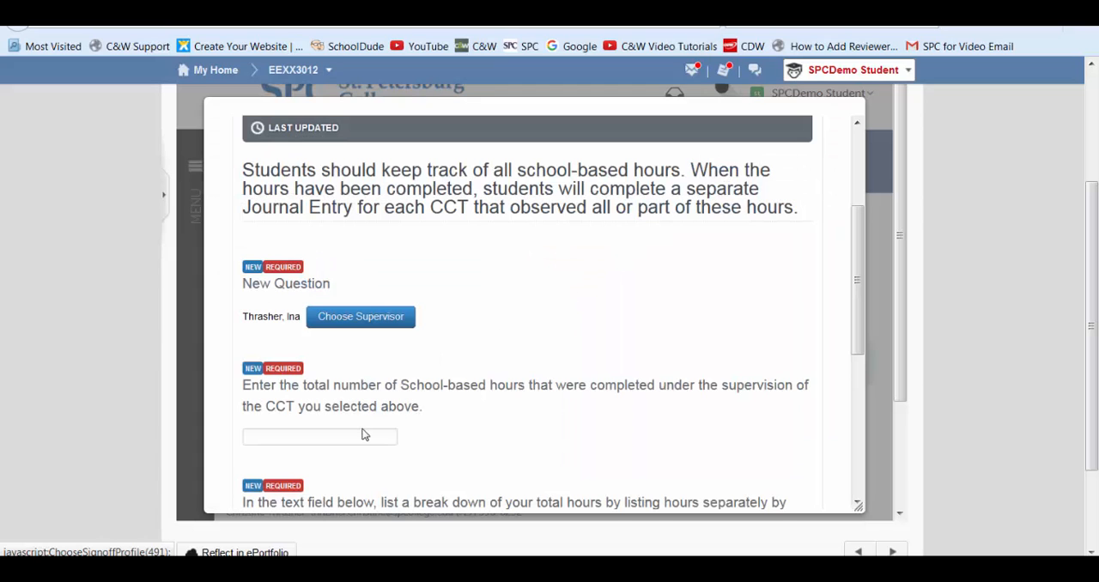
- Record 20 total school-based hours on the entry
left_click(319, 436)
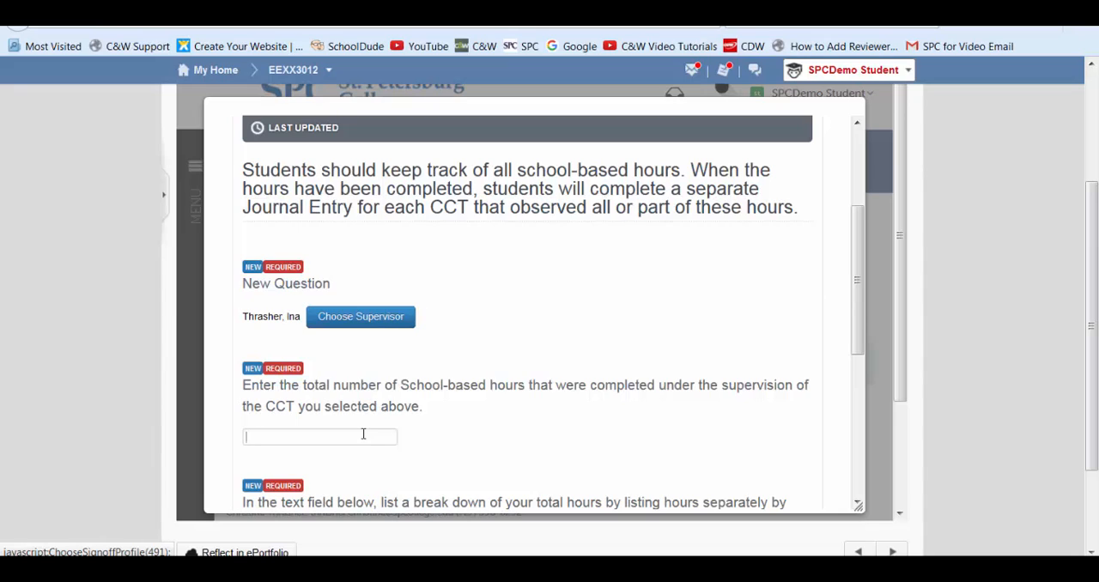
type("20")
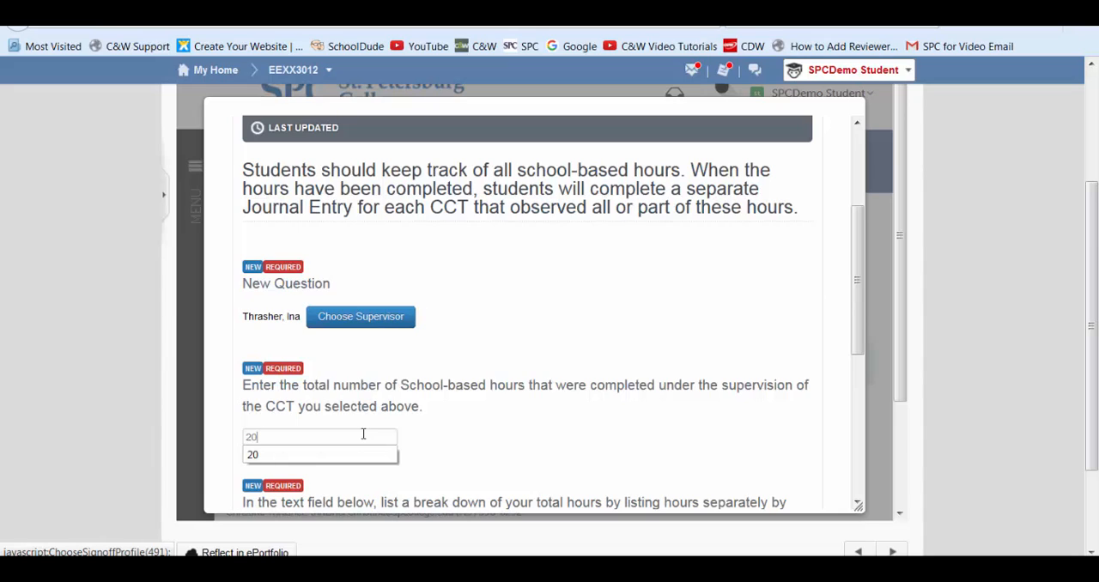
left_click(436, 450)
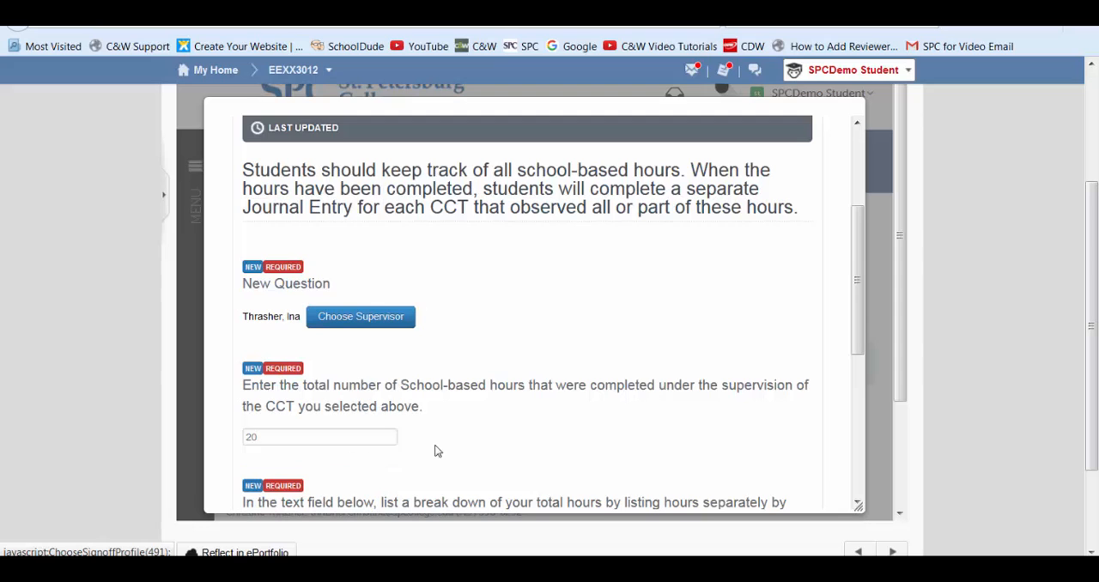
scroll("down", 3)
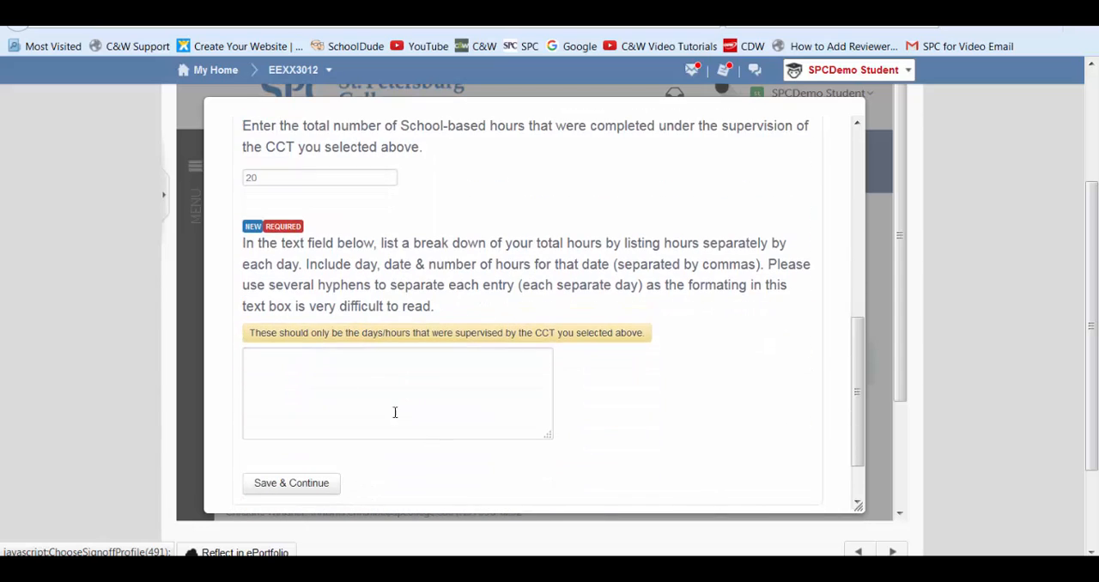
- Enter the daily breakdown 'May 22, 2017 8-2' and save the entry
left_click(395, 412)
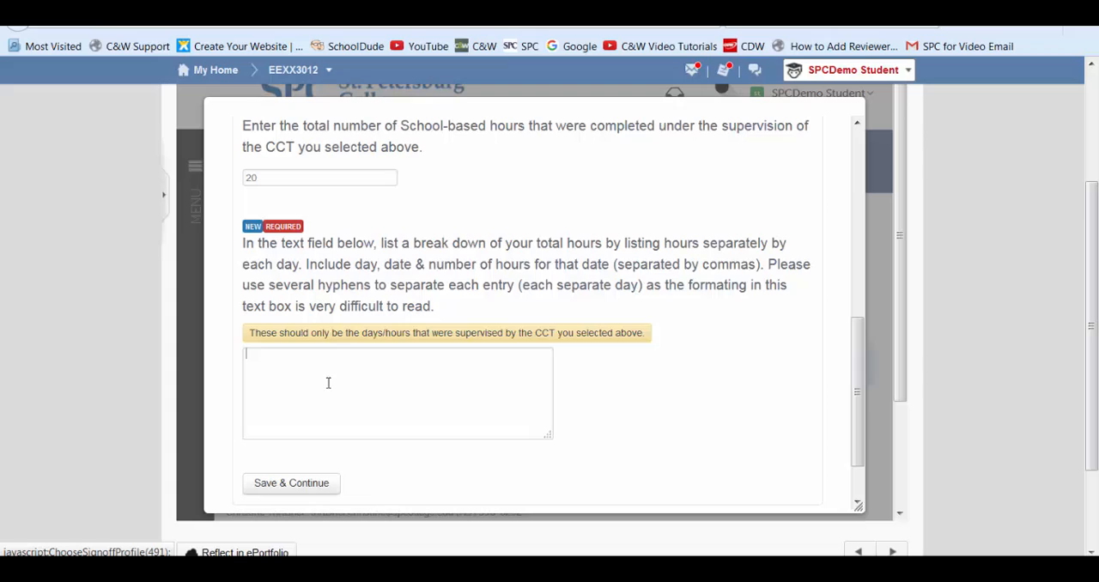
type("May 22")
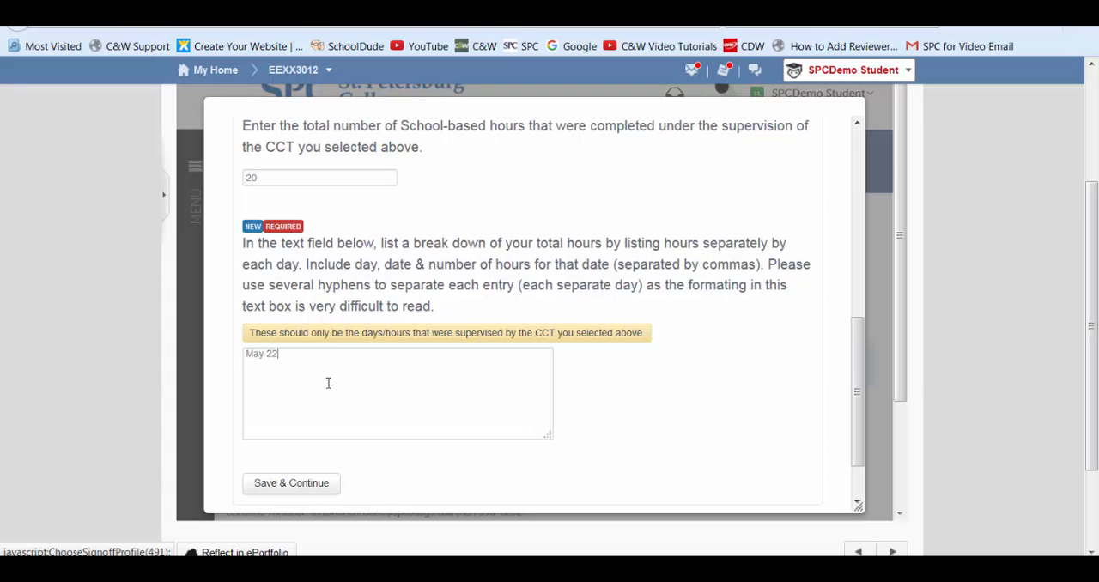
type(", 2017")
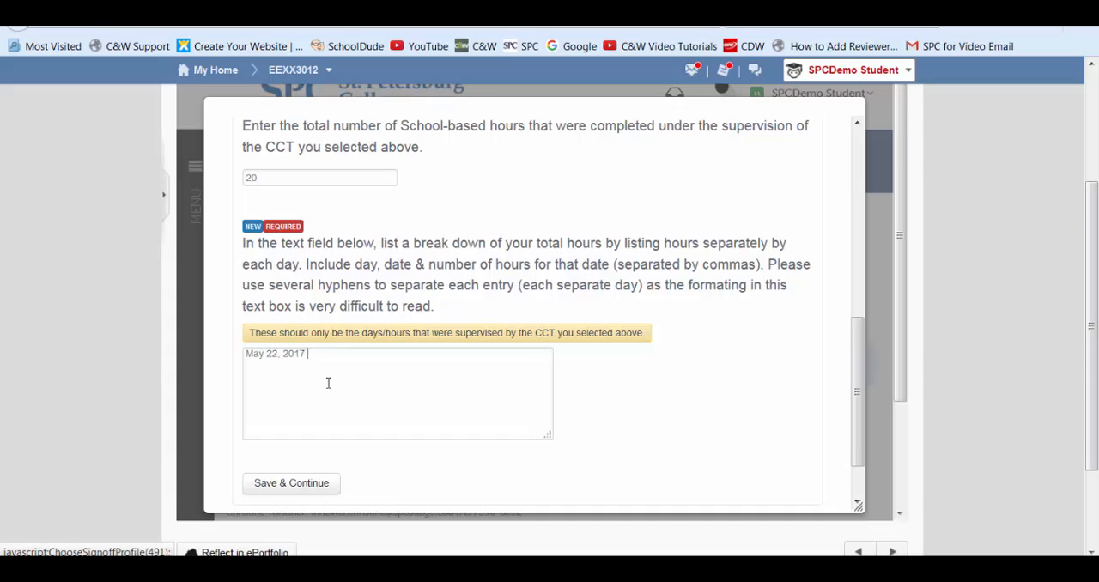
type("8-2")
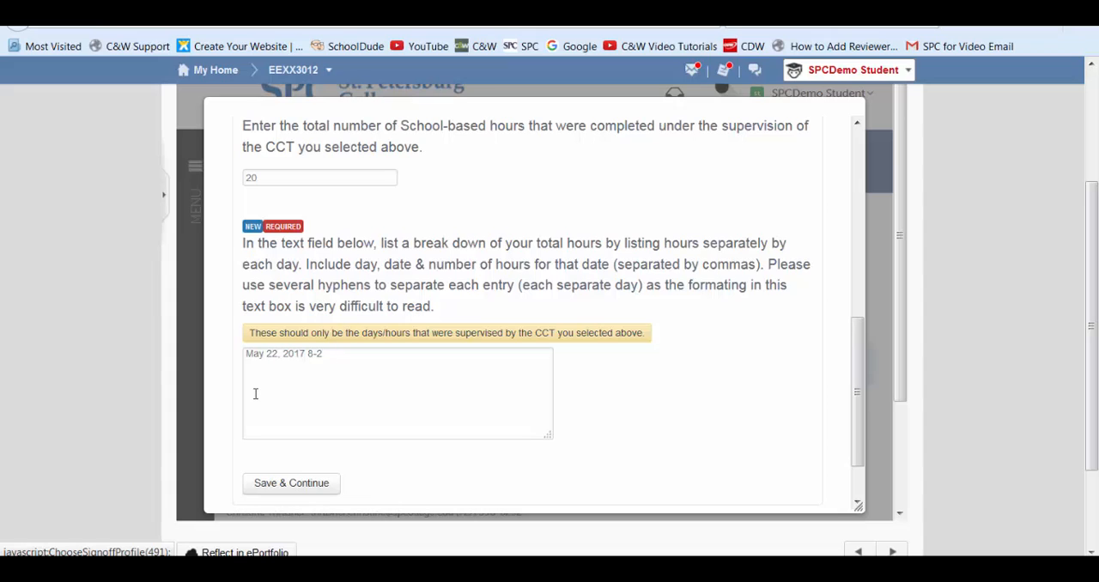
mouse_move(382, 433)
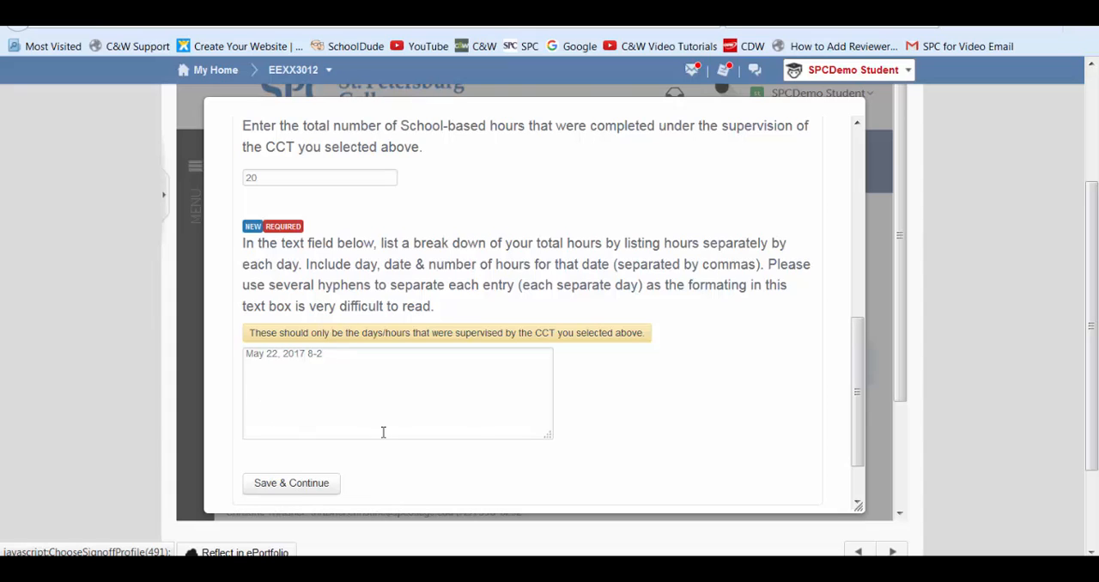
mouse_move(474, 426)
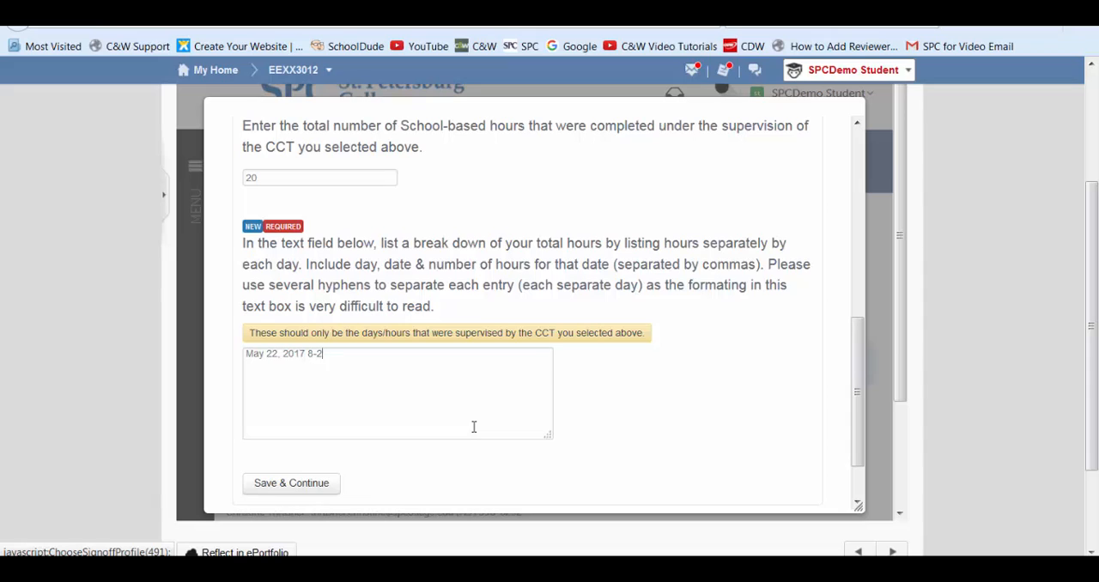
mouse_move(385, 480)
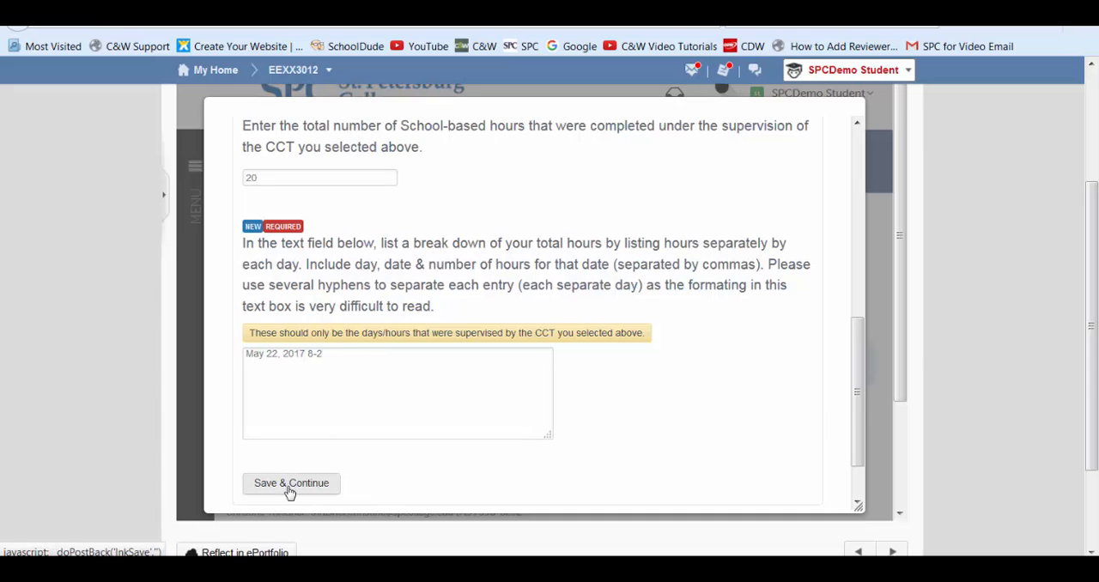
left_click(292, 484)
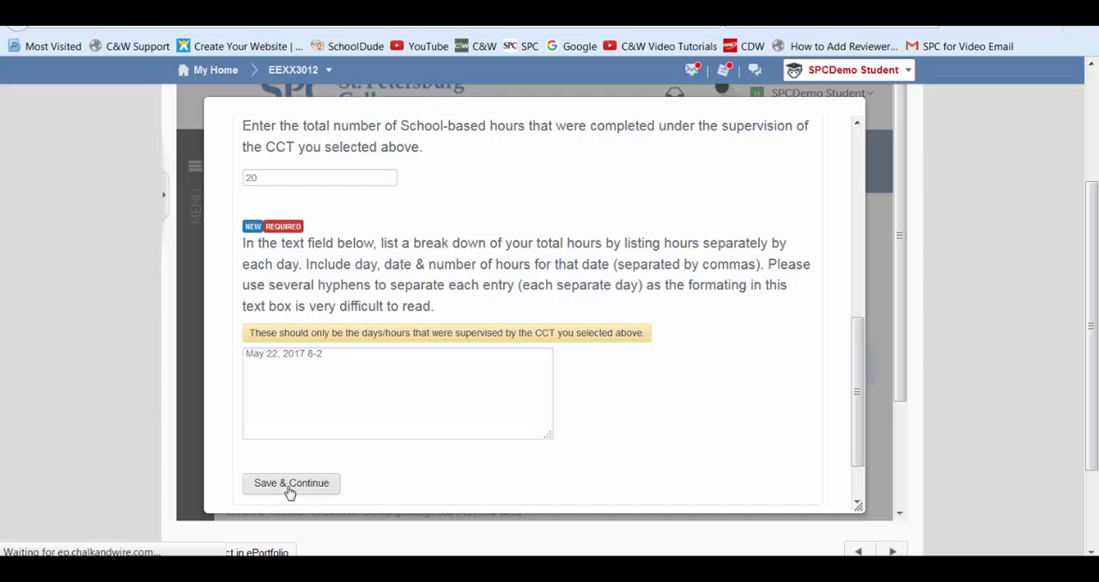
left_click(292, 484)
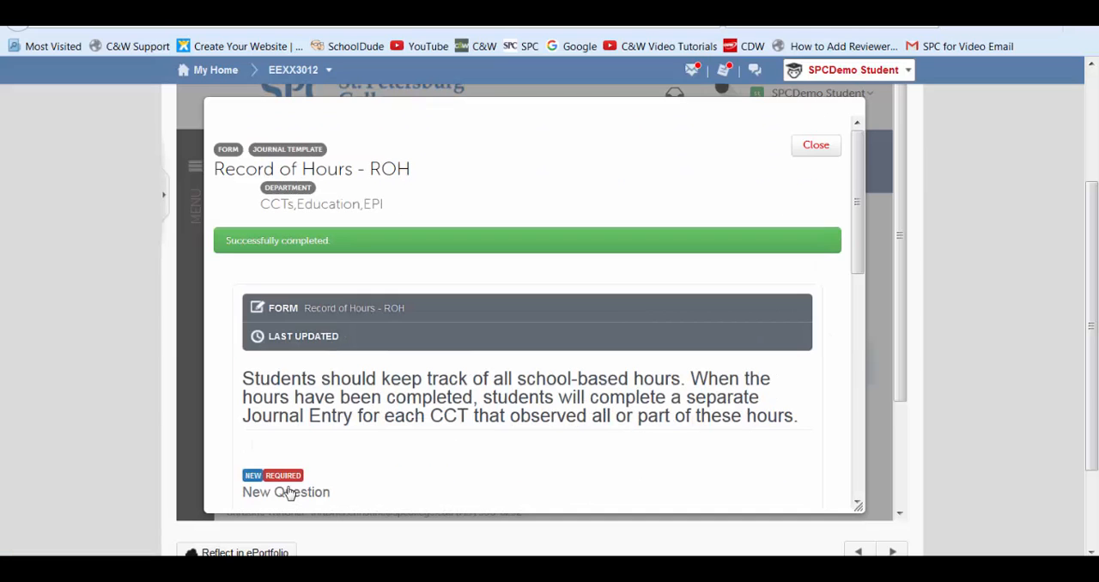
mouse_move(264, 285)
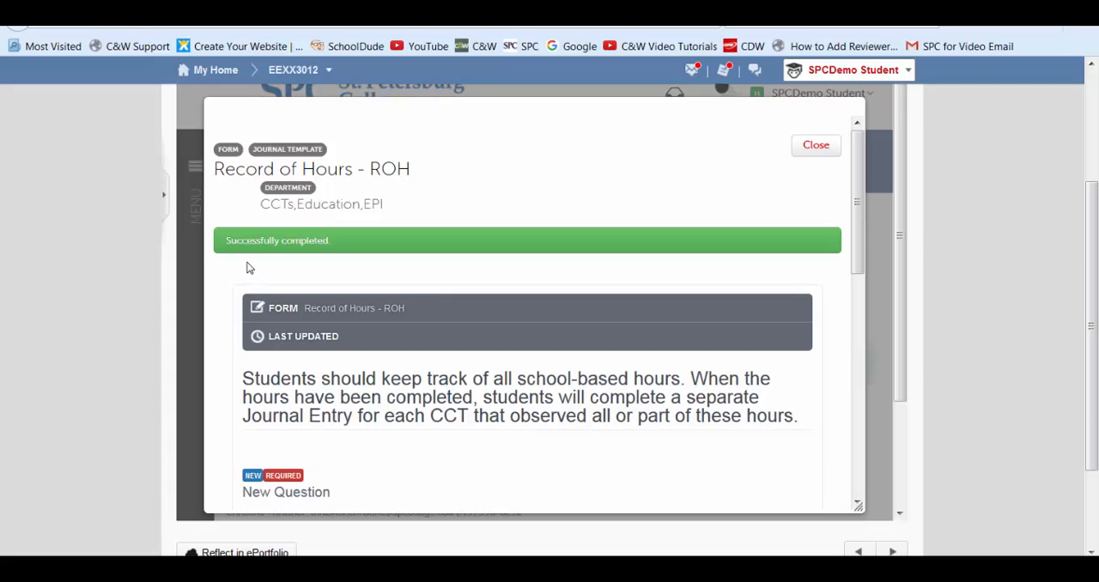
mouse_move(298, 256)
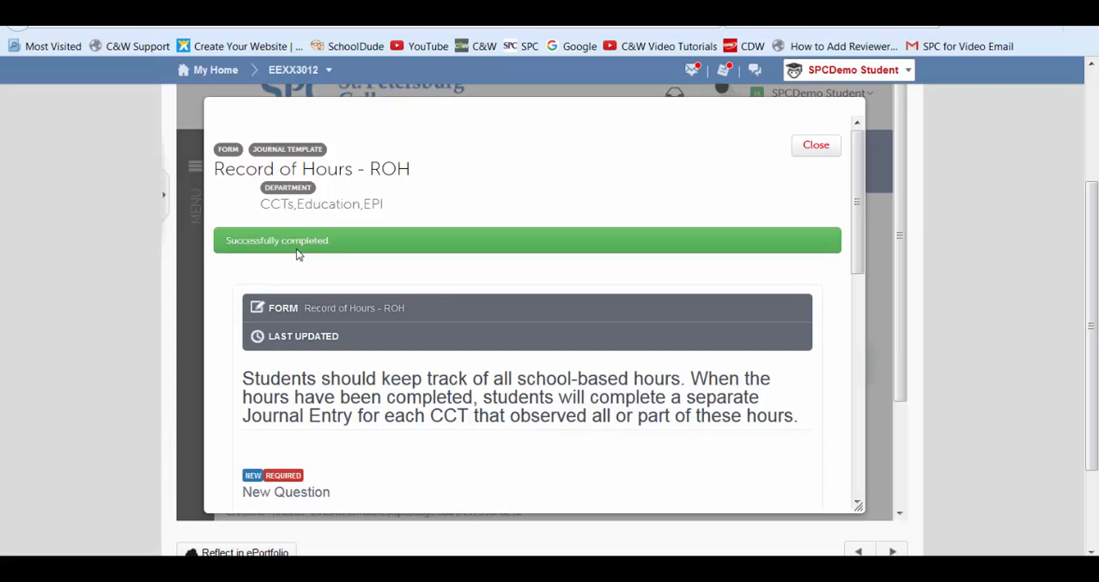
- Close the completed form to return to the Journal Entries list showing the saved entry
scroll("down", 3)
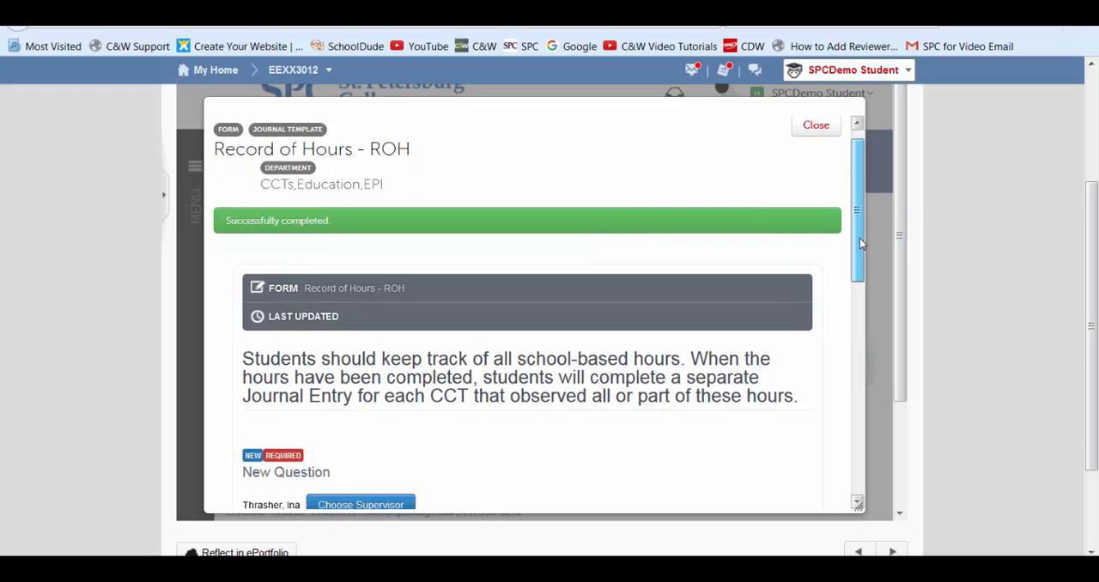
scroll("down", 3)
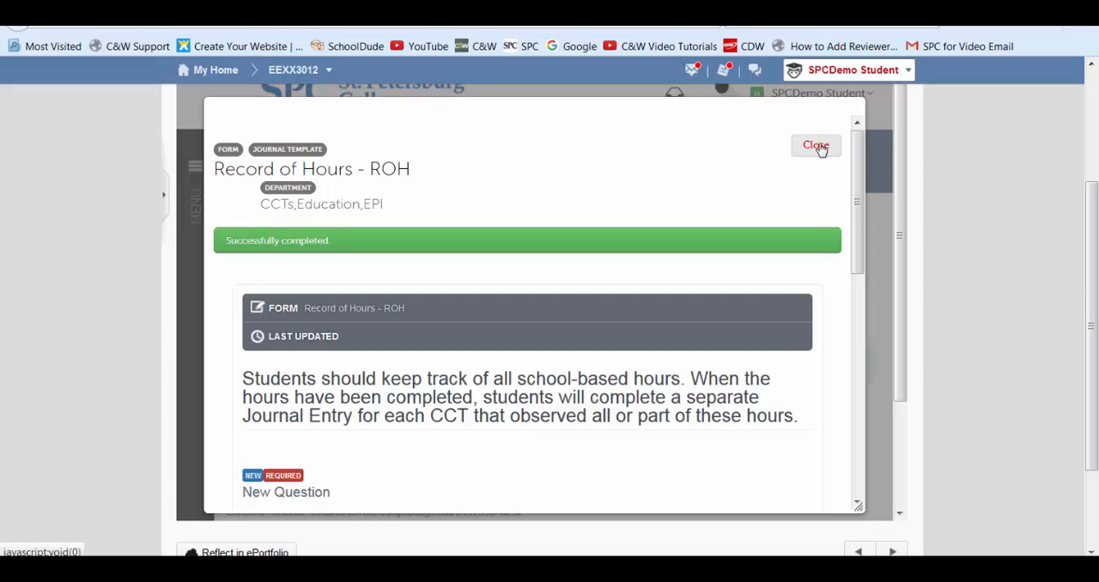
left_click(816, 144)
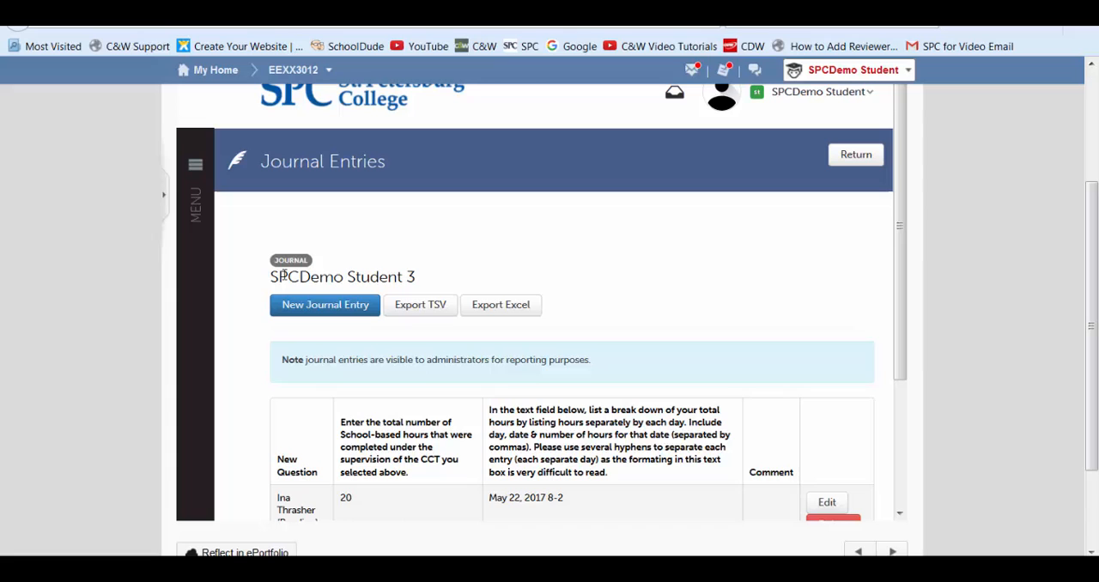
mouse_move(408, 276)
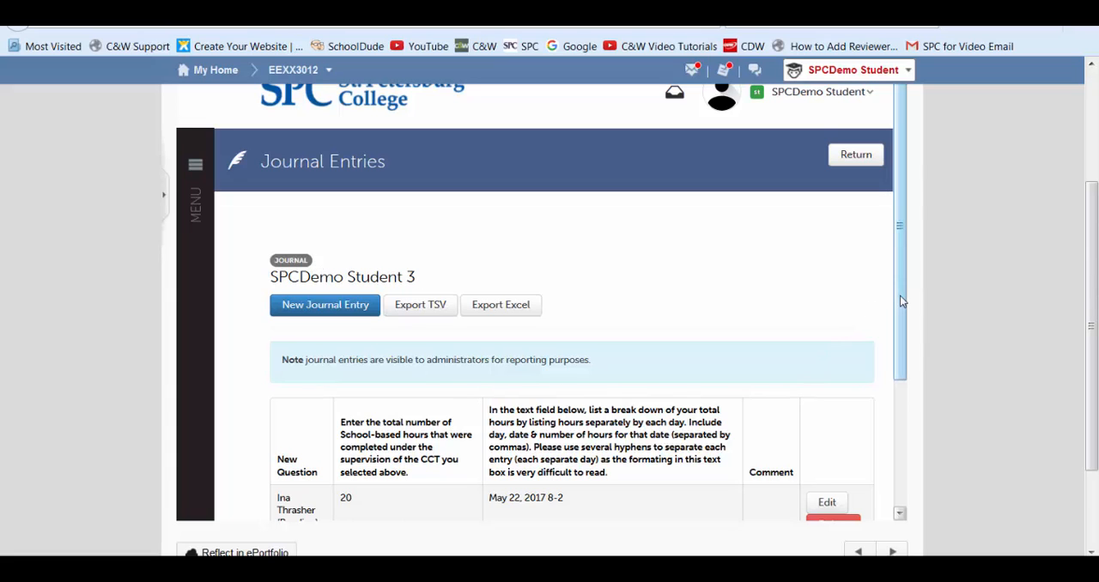
scroll("down", 3)
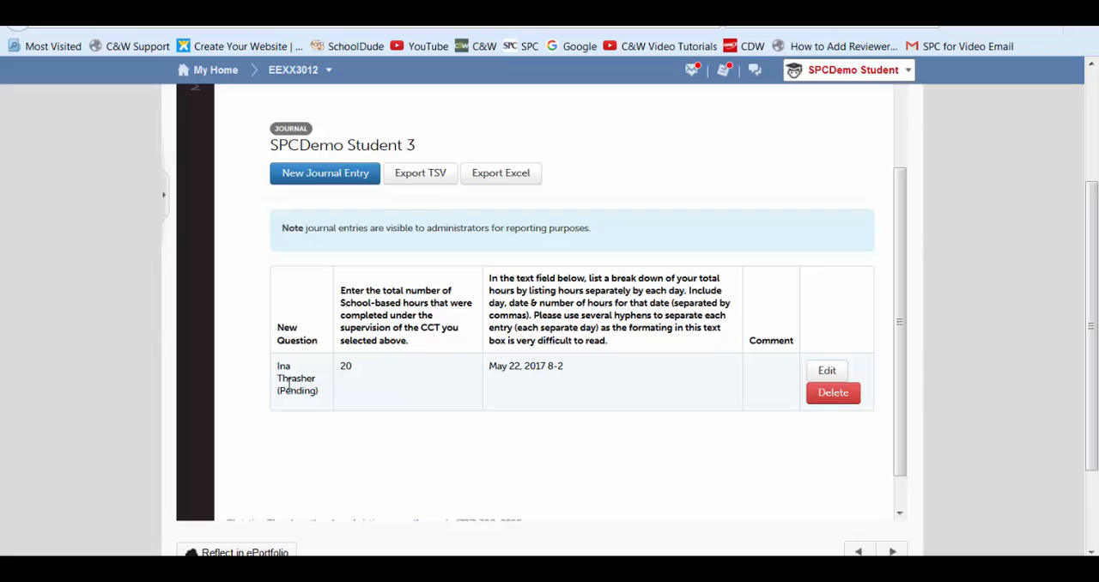
mouse_move(290, 391)
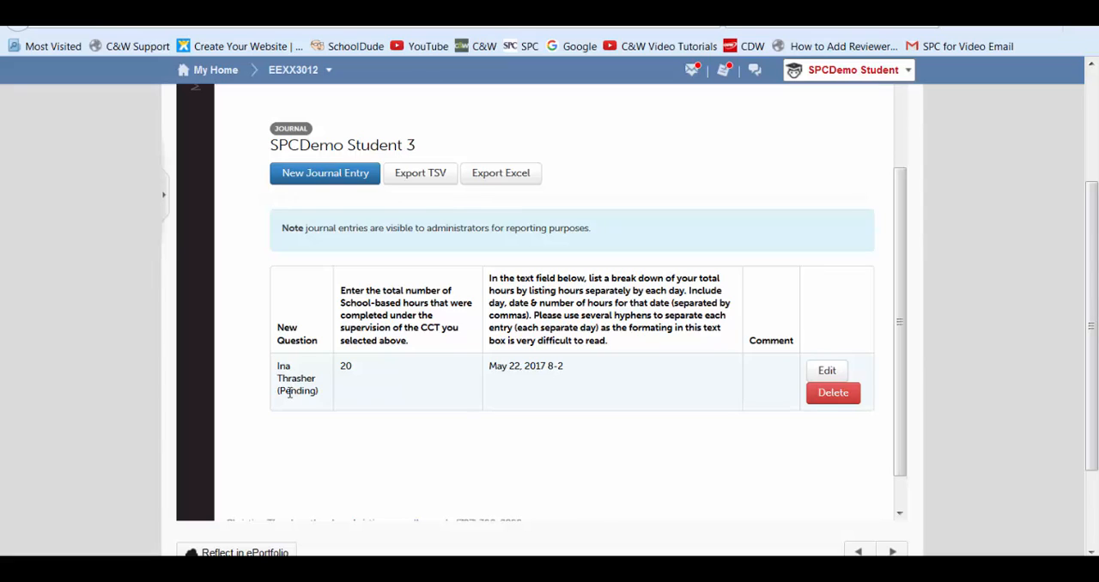
mouse_move(324, 399)
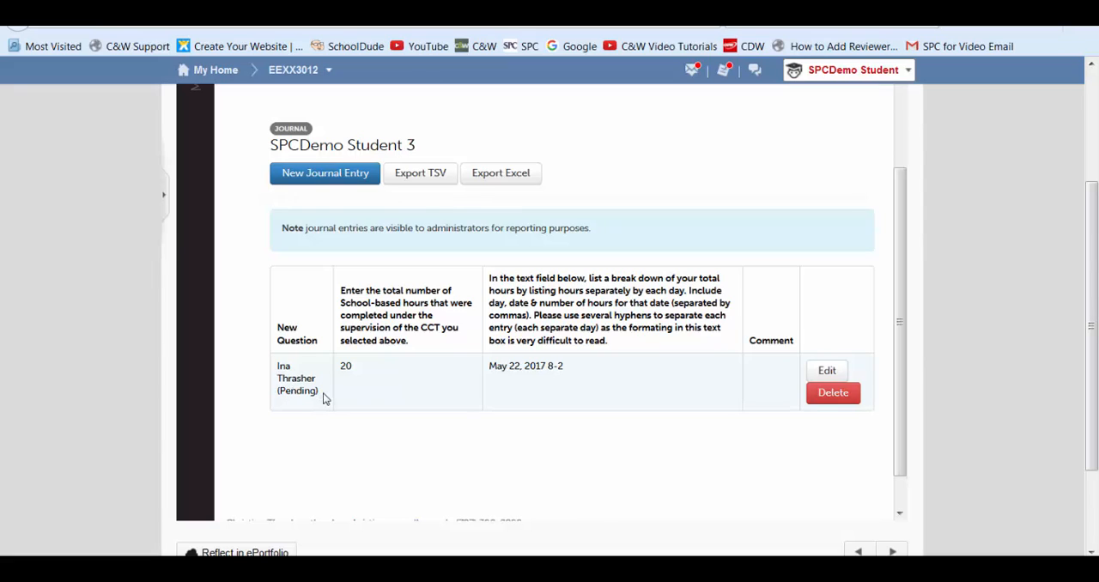
mouse_move(285, 405)
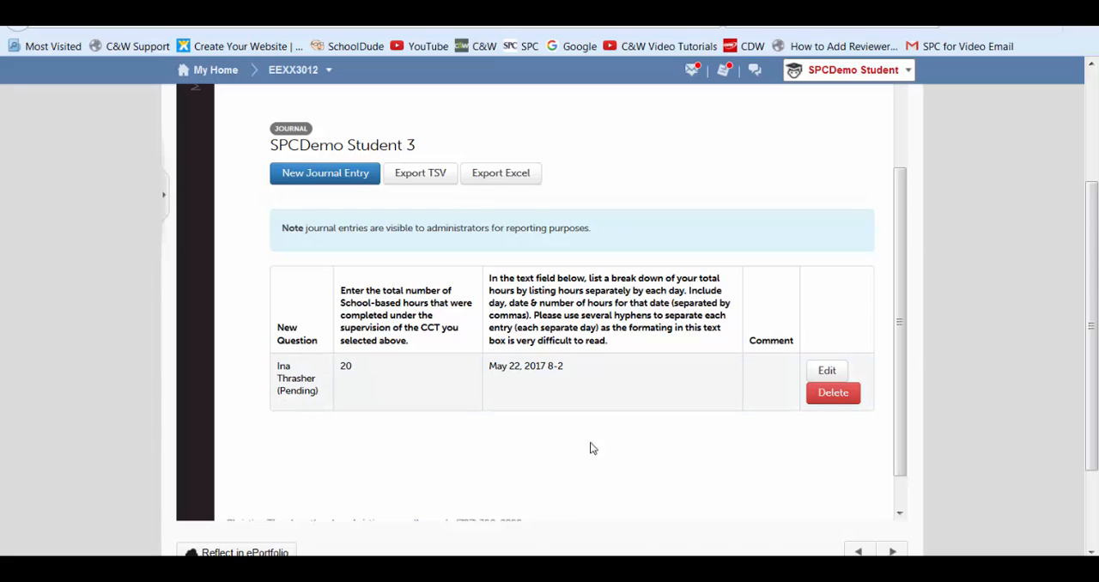
mouse_move(629, 416)
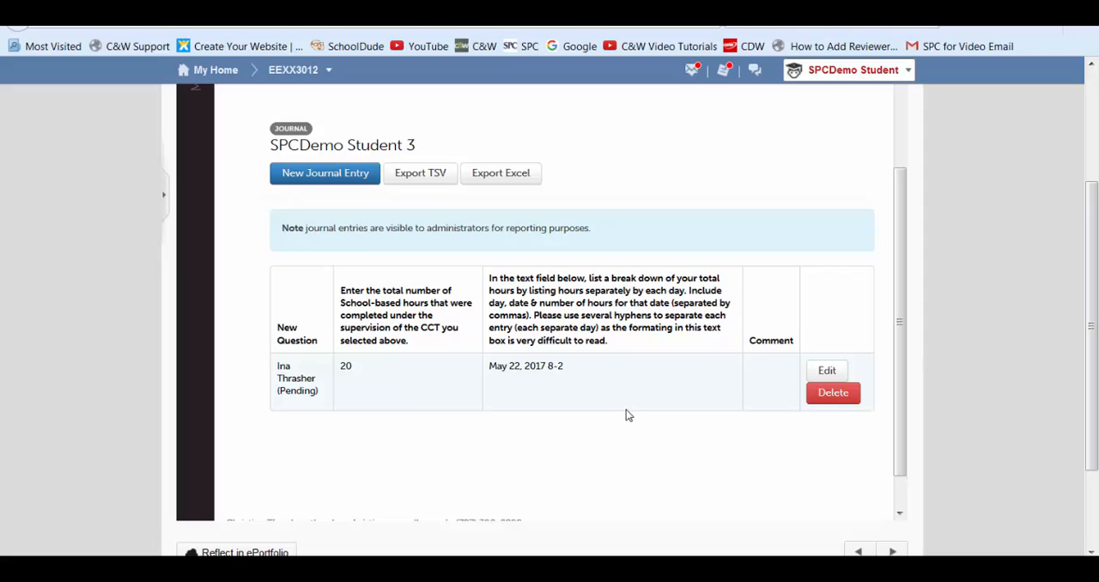
mouse_move(845, 443)
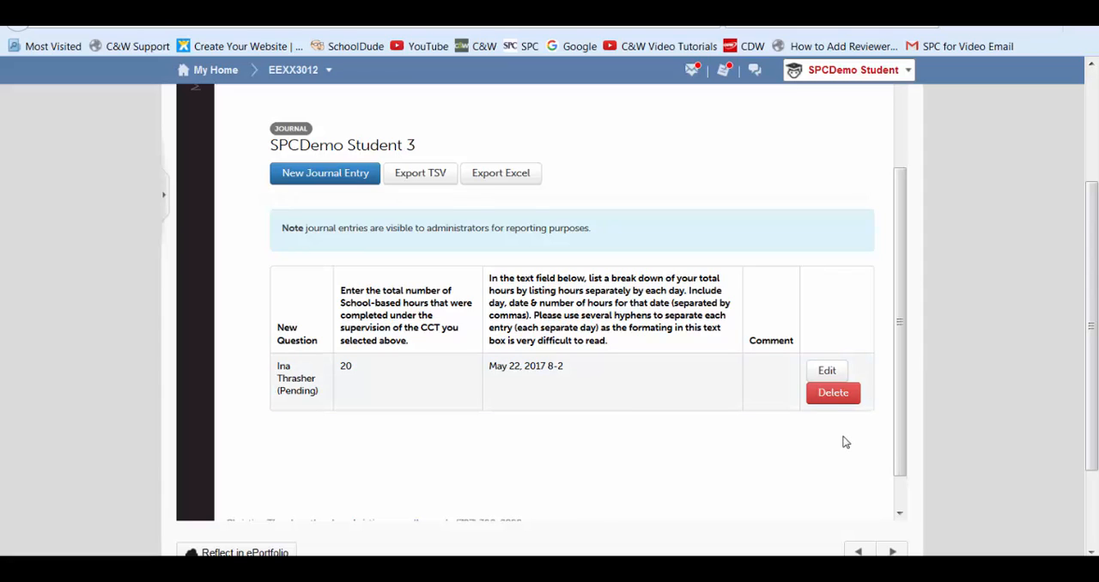
mouse_move(835, 397)
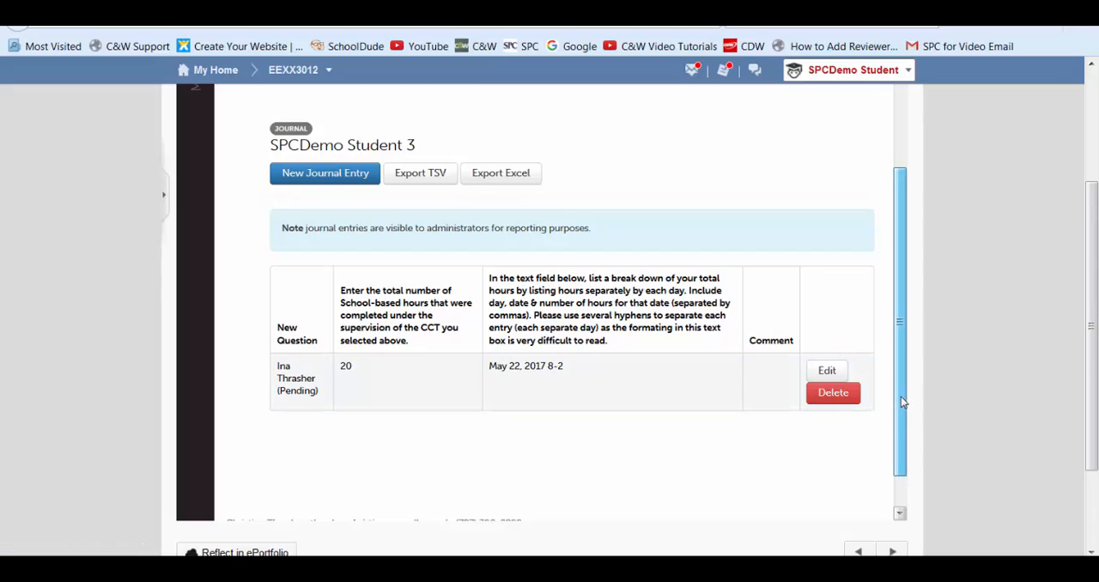
scroll("down", 3)
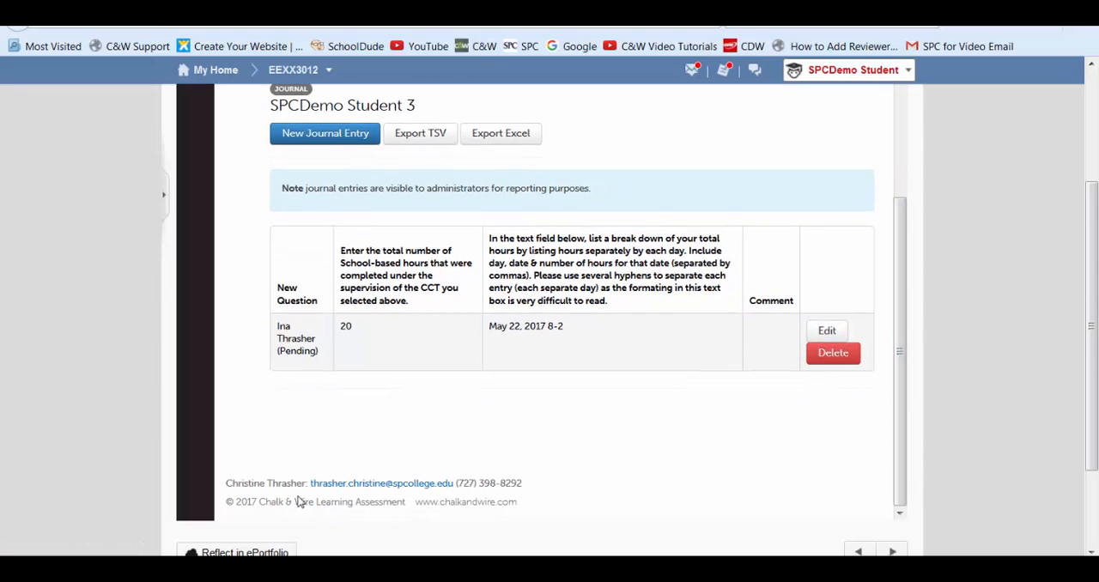